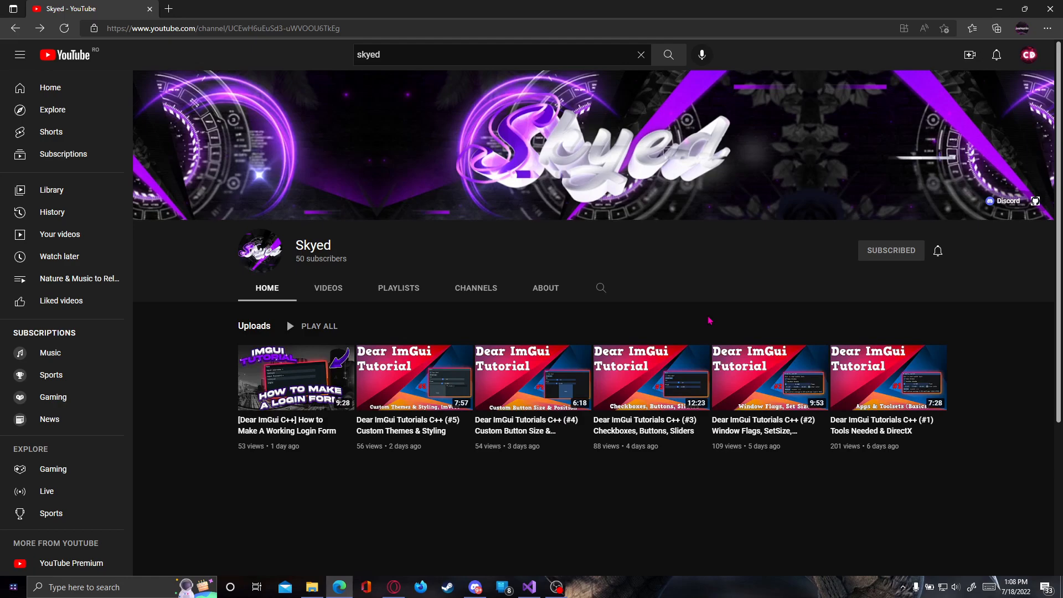
{"action": "mouse_move", "coordinate": [721, 306]}
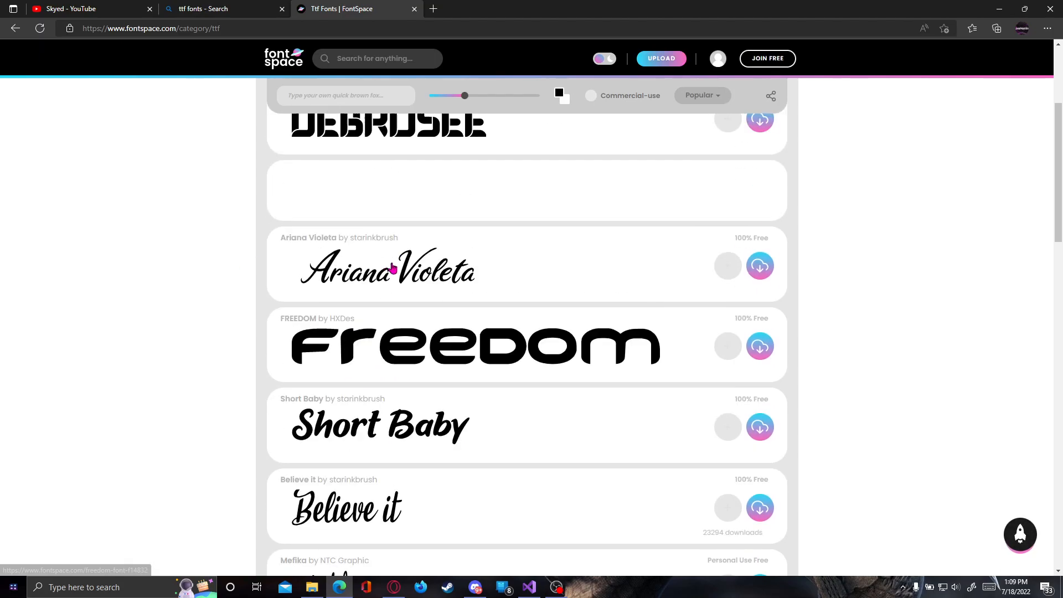
- Scroll the FontSpace TTF list, download Ariana Violeta, and show Edge's recent downloads
{"action": "scroll", "scroll_direction": "down", "scroll_amount": 3}
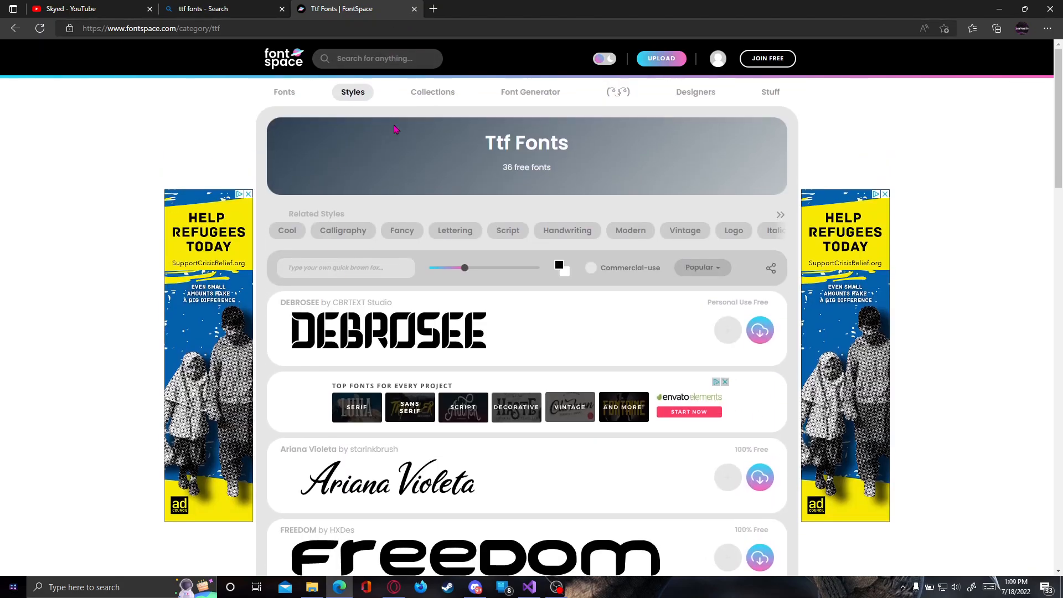
{"action": "mouse_move", "coordinate": [414, 9]}
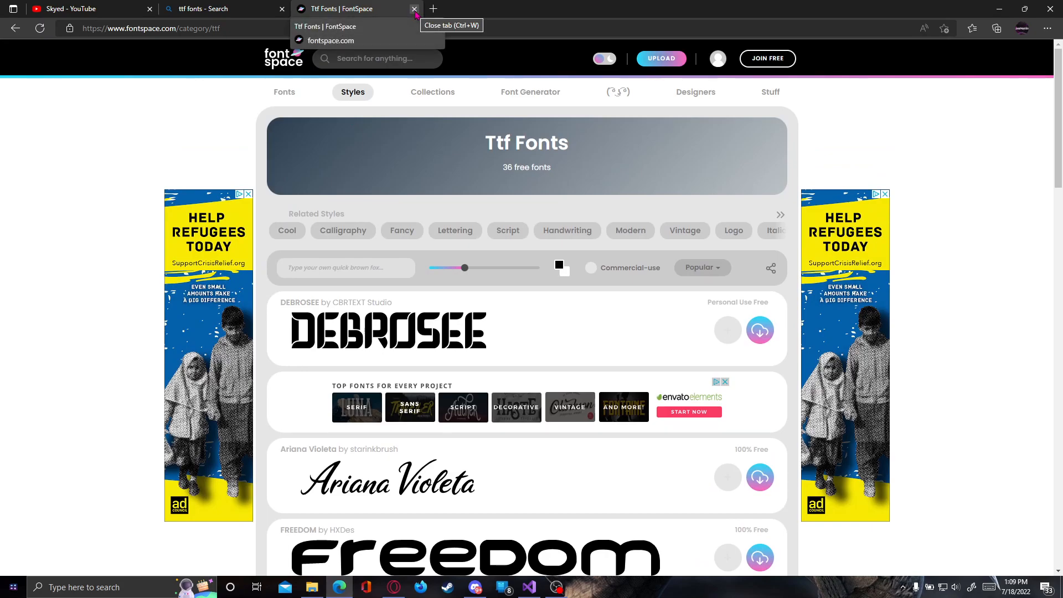
{"action": "mouse_move", "coordinate": [564, 434]}
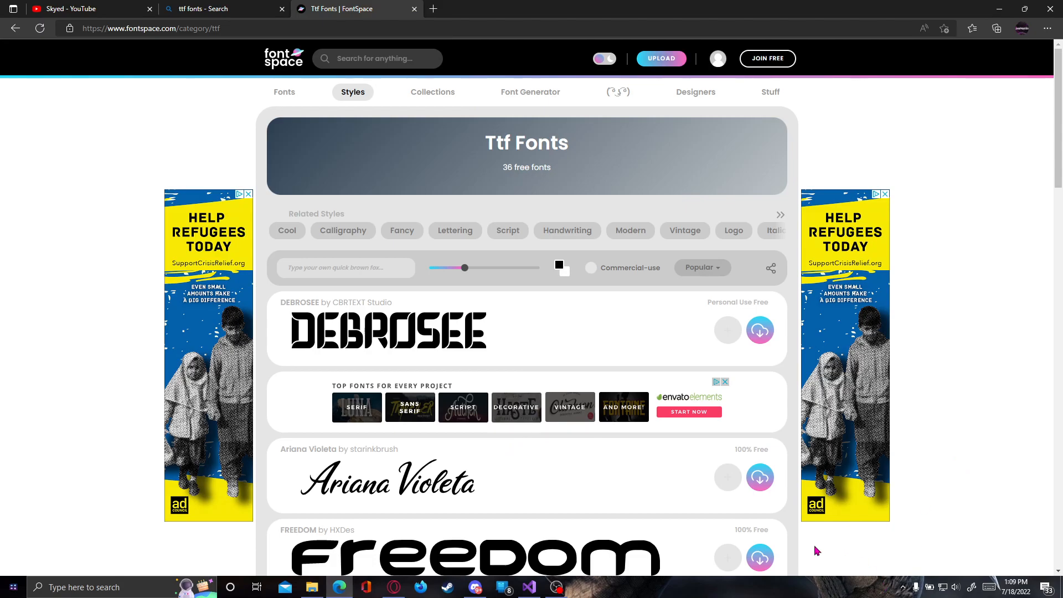
{"action": "mouse_move", "coordinate": [409, 213]}
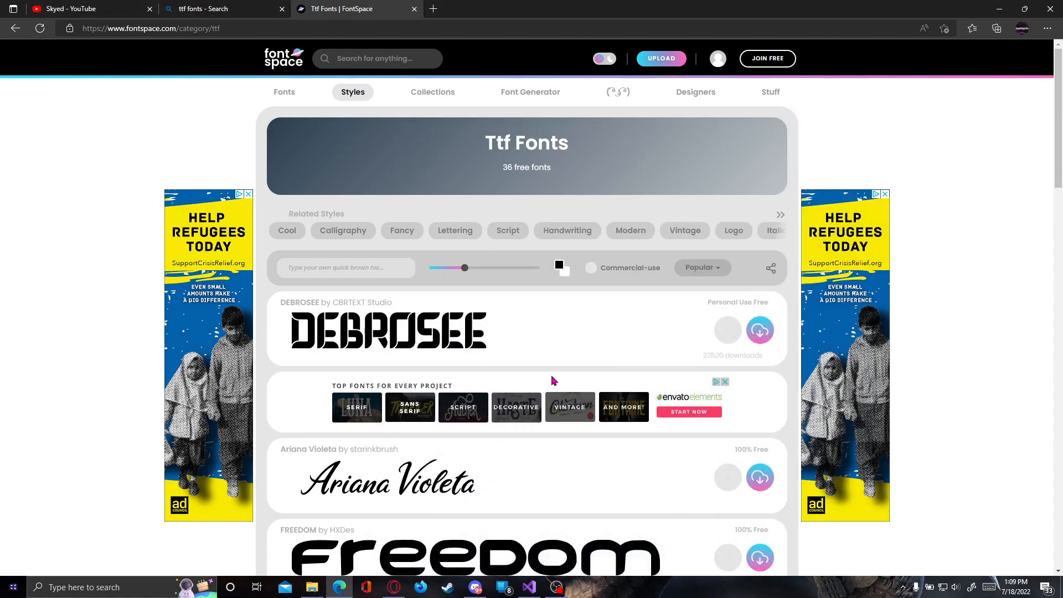
{"action": "scroll", "scroll_direction": "down", "scroll_amount": 3}
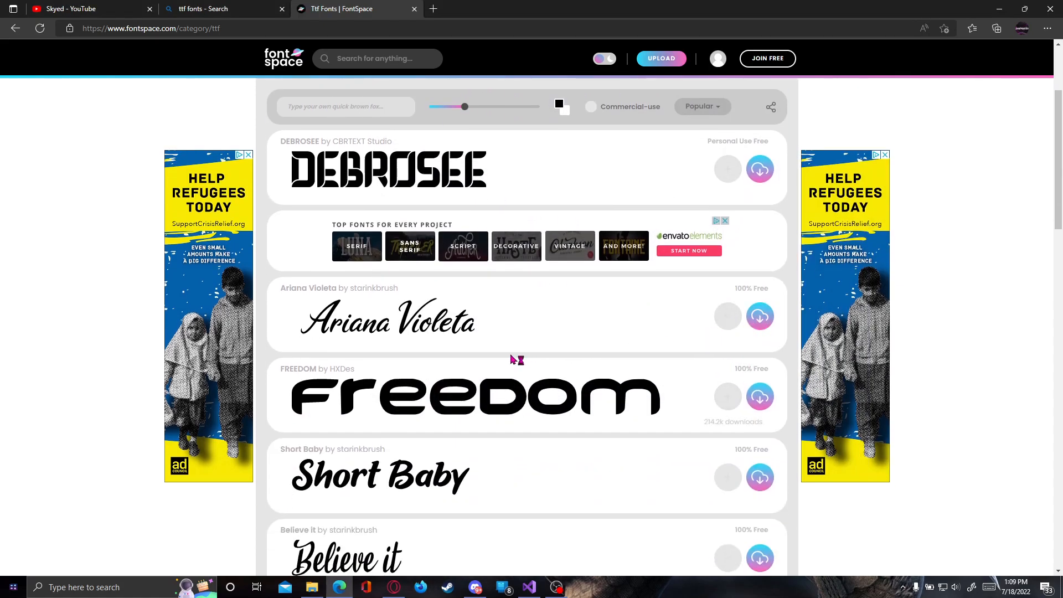
{"action": "left_click", "coordinate": [997, 28]}
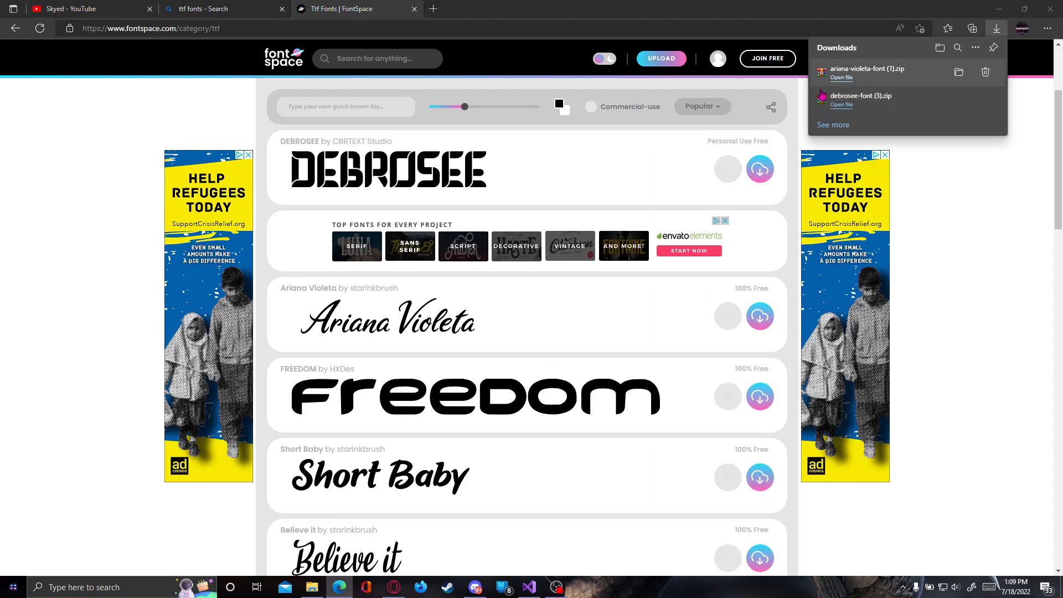
{"action": "left_click", "coordinate": [841, 78]}
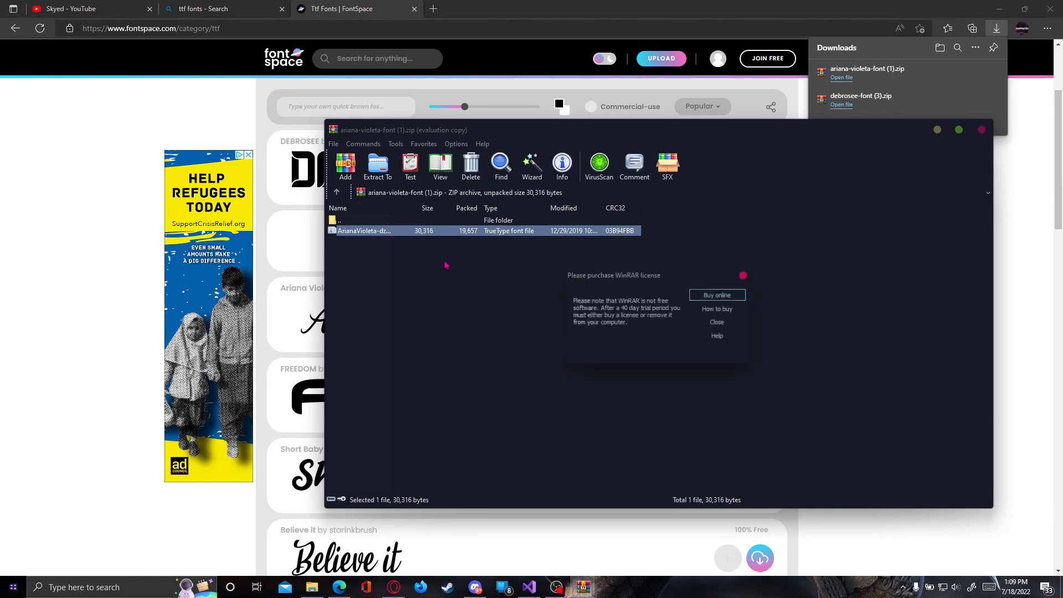
{"action": "left_click", "coordinate": [717, 323]}
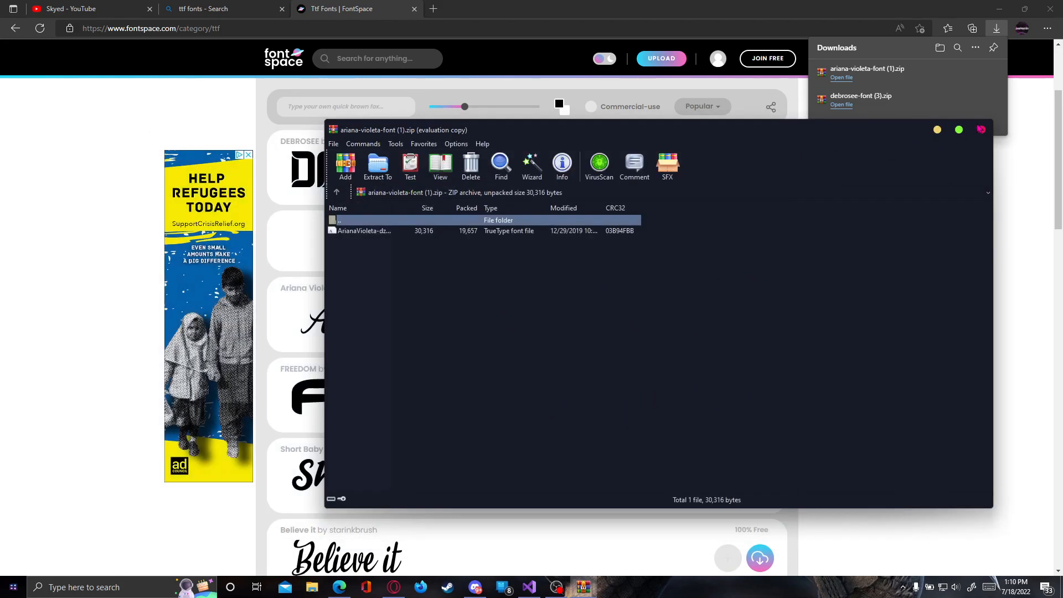
{"action": "left_click", "coordinate": [981, 130]}
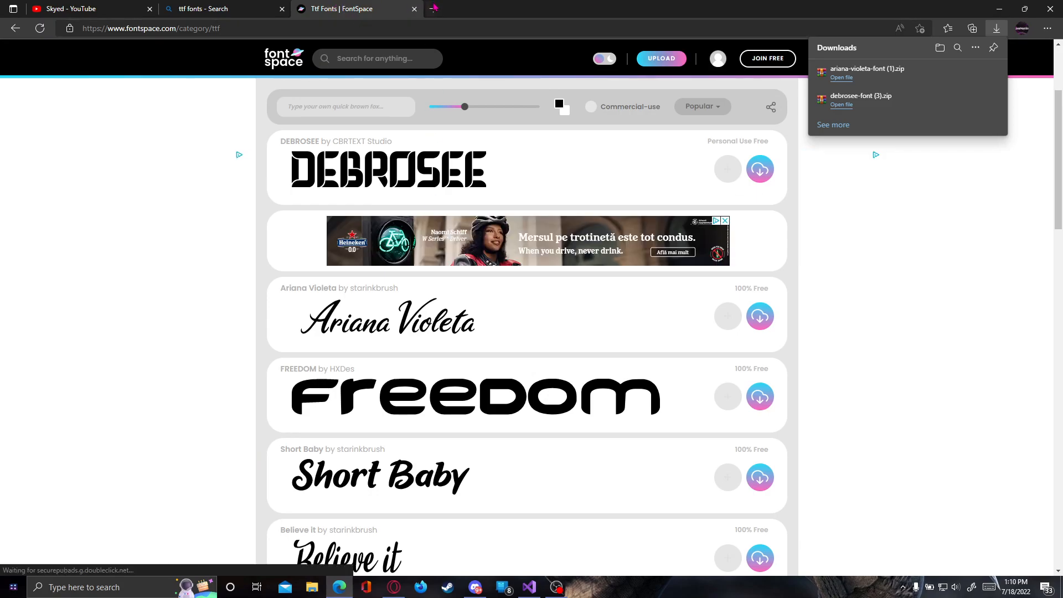
- Close the FontSpace and Bing ttf-fonts tabs, then switch to Visual Studio
{"action": "left_click", "coordinate": [414, 9]}
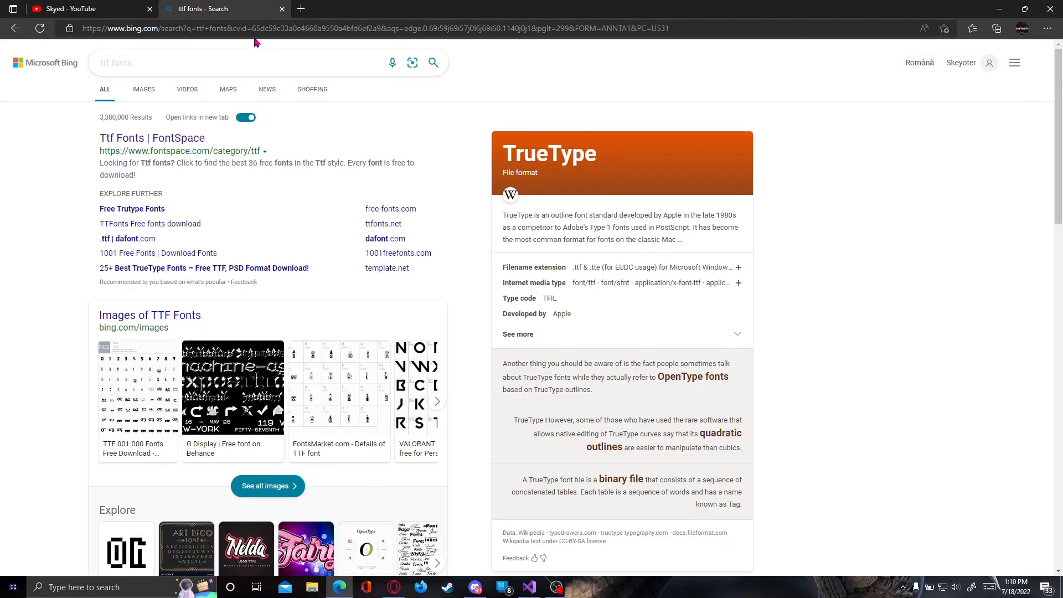
{"action": "left_click", "coordinate": [88, 9]}
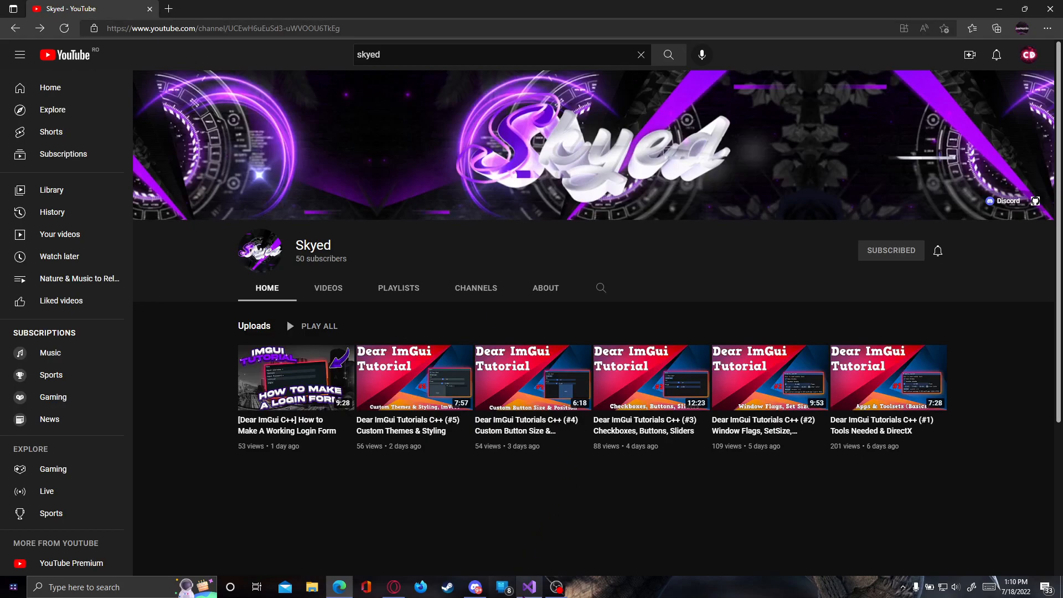
{"action": "left_click", "coordinate": [528, 588]}
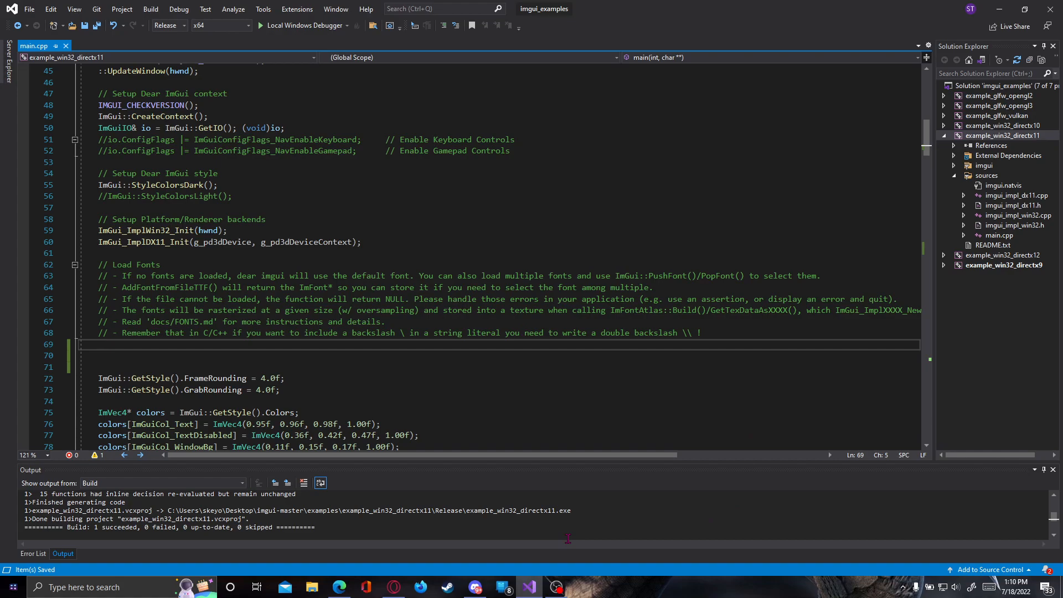
- Add io.Fonts->AddFontDefault(); on line 69 and begin an ImFont* line below
{"action": "type", "text": "io"}
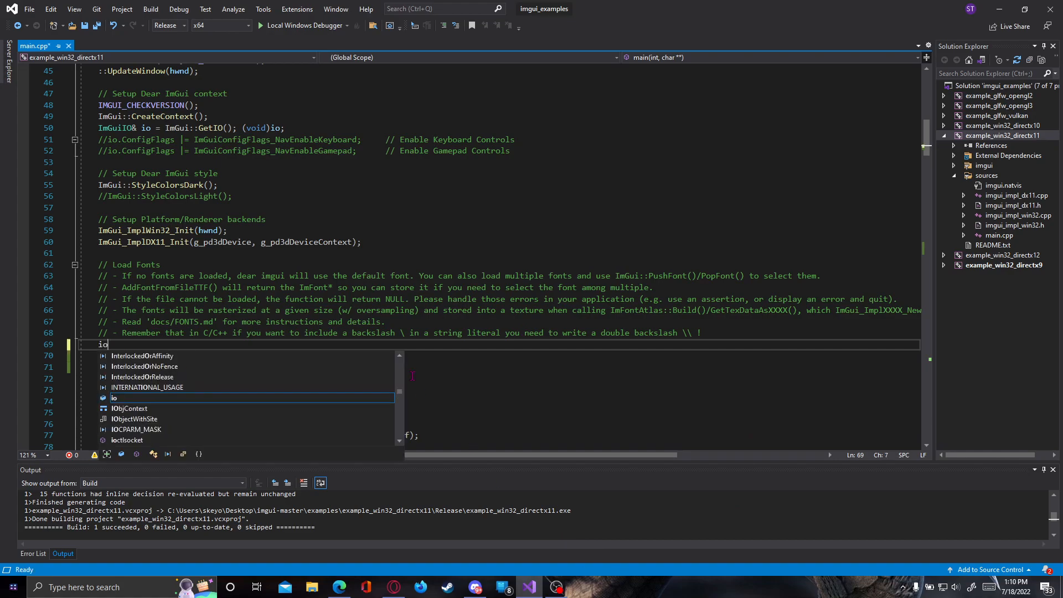
{"action": "type", "text": "."}
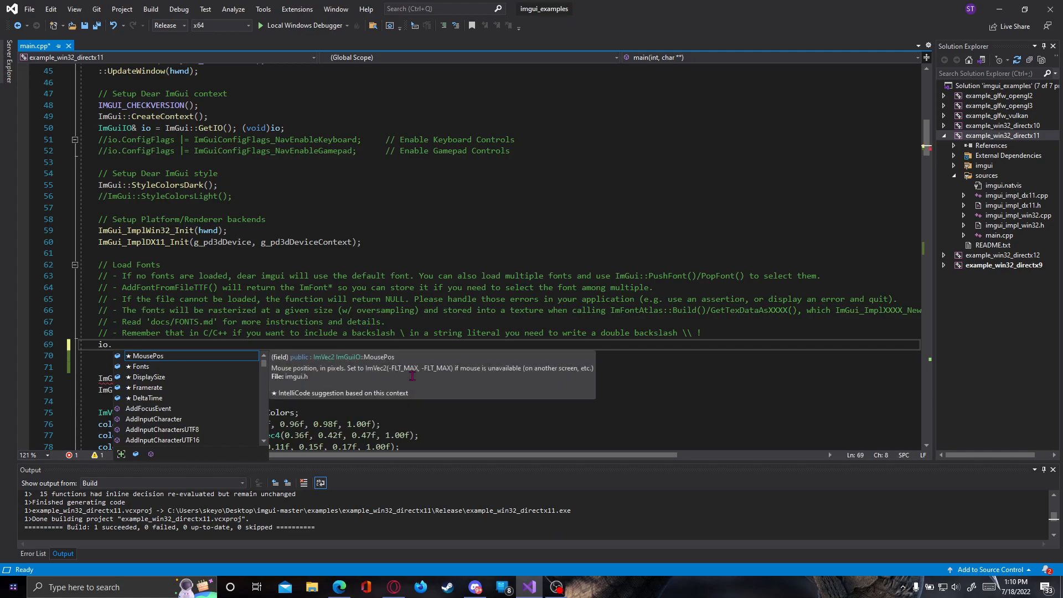
{"action": "type", "text": "D"}
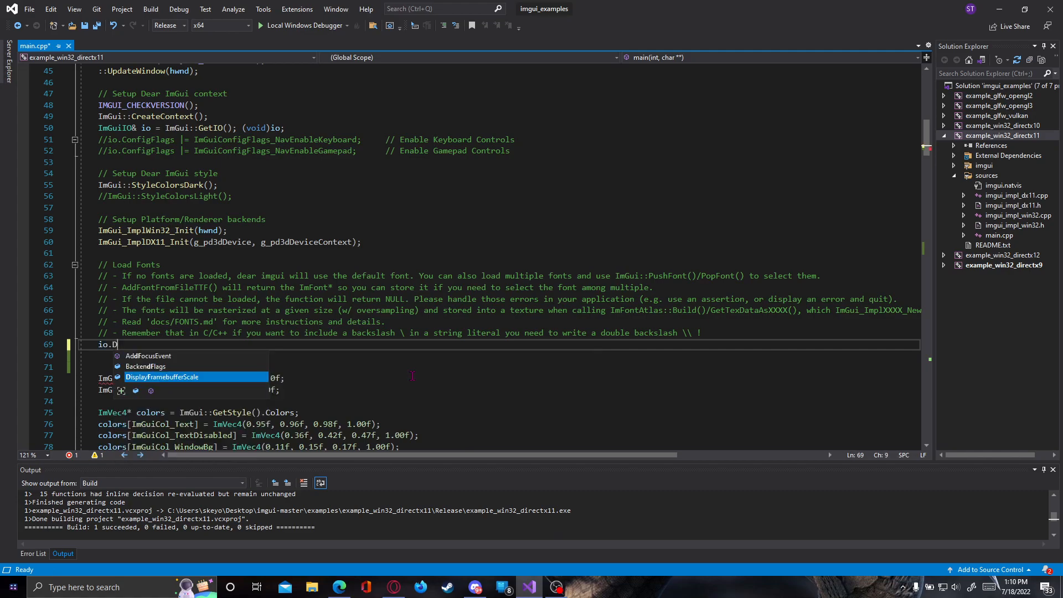
{"action": "type", "text": "onts"}
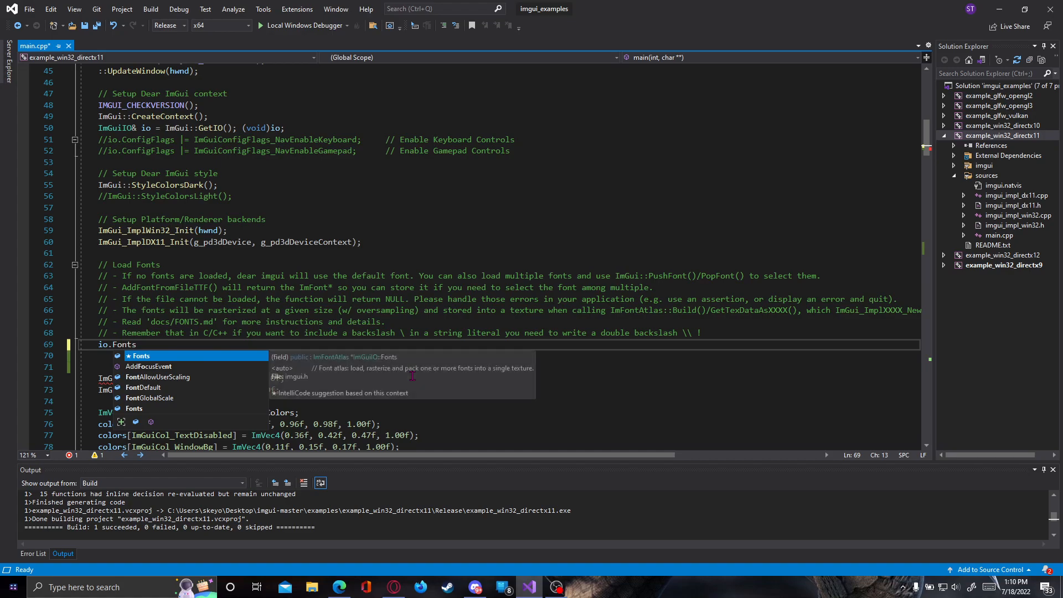
{"action": "type", "text": "->Ad"}
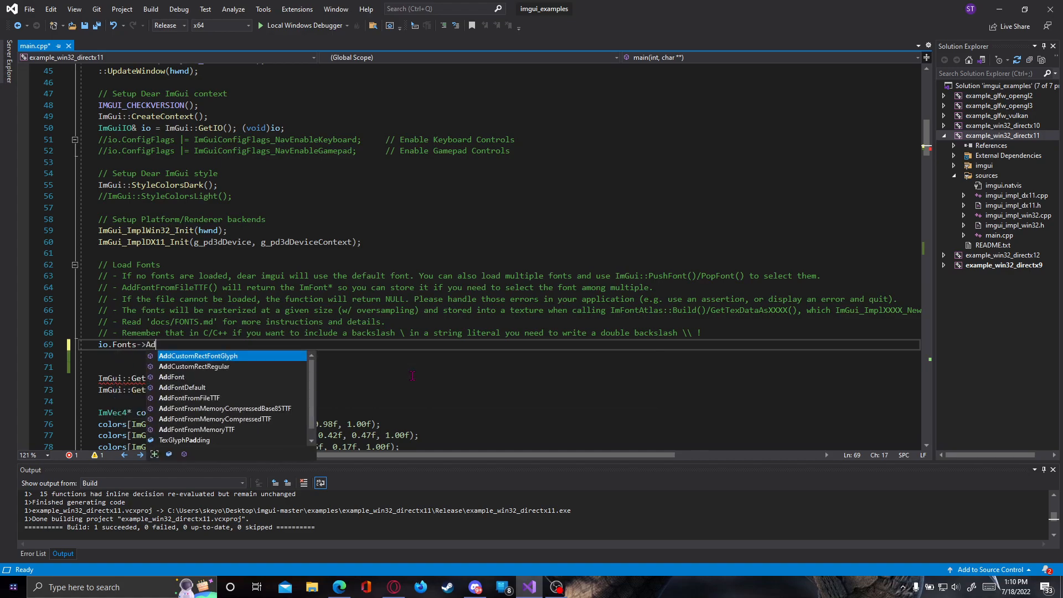
{"action": "type", "text": "dFontDefauly"}
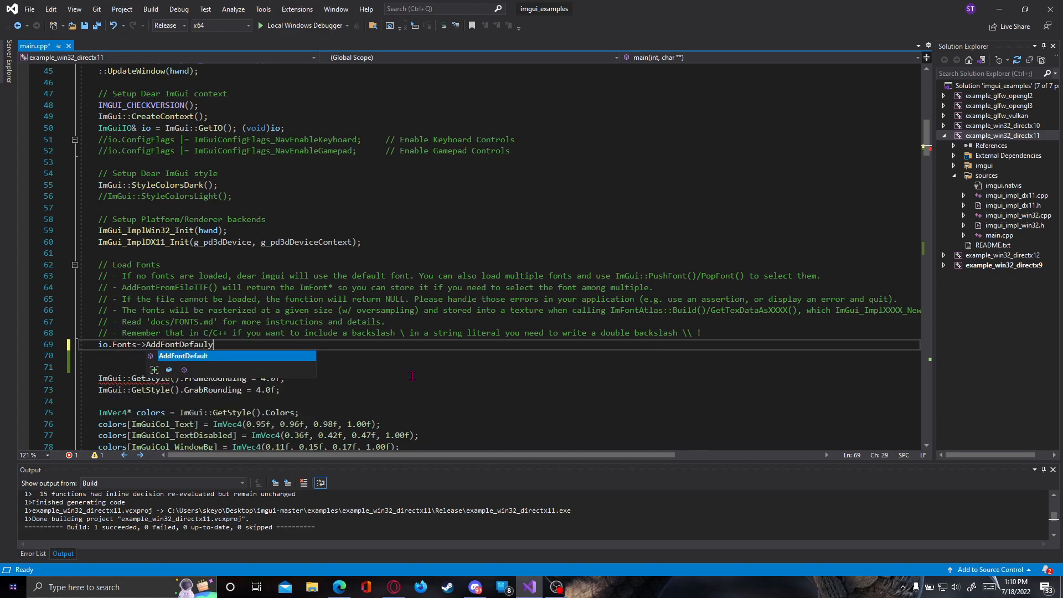
{"action": "type", "text": "();"}
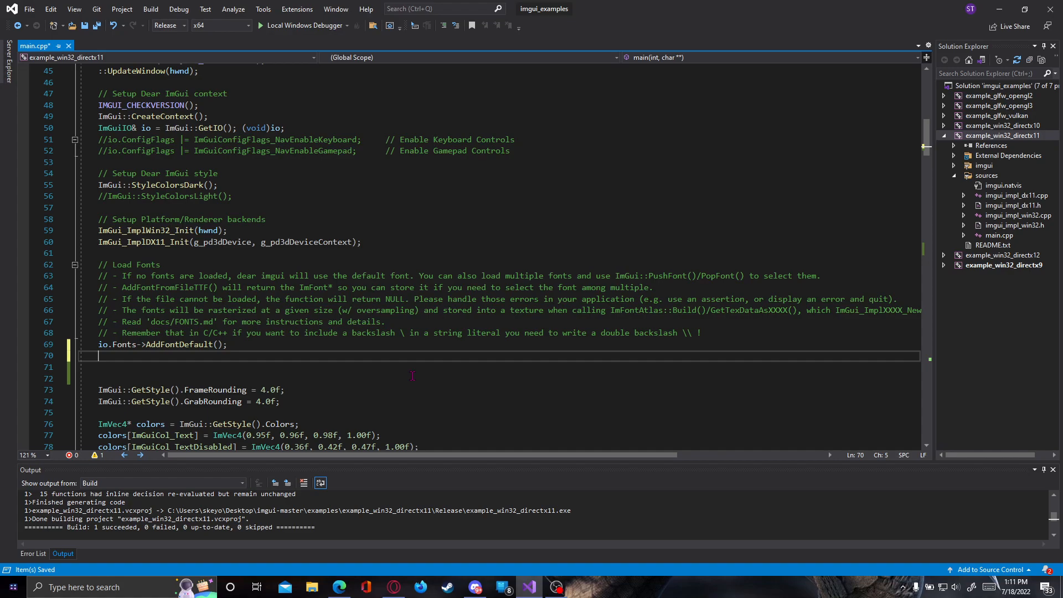
{"action": "type", "text": "ImFont*"}
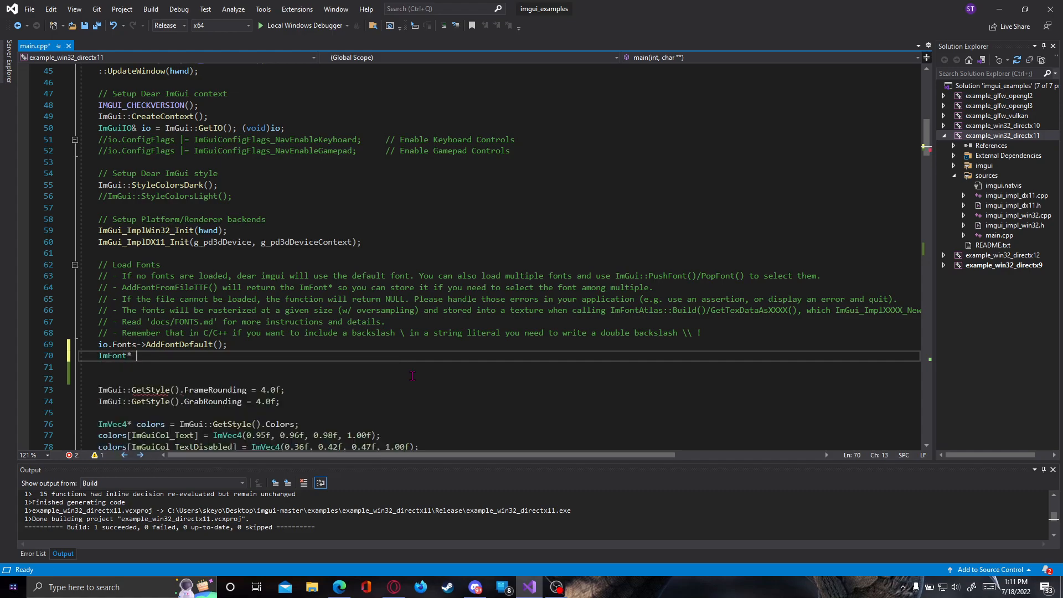
- Start line 70 as ImFont* mainfont = io.Fonts->AddFontFromFileTTF("")
{"action": "type", "text": "main"}
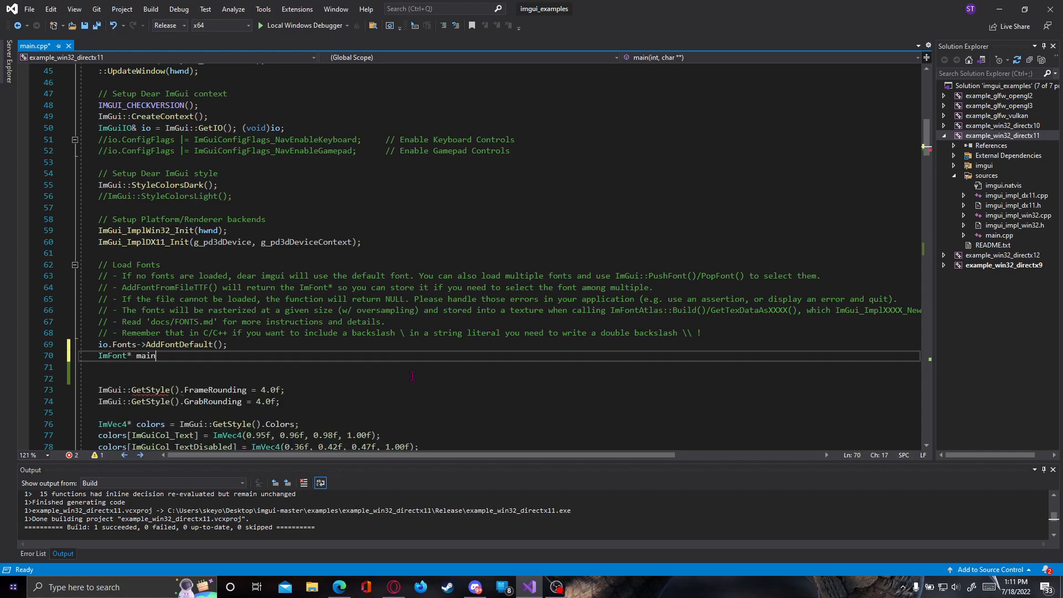
{"action": "type", "text": "font"}
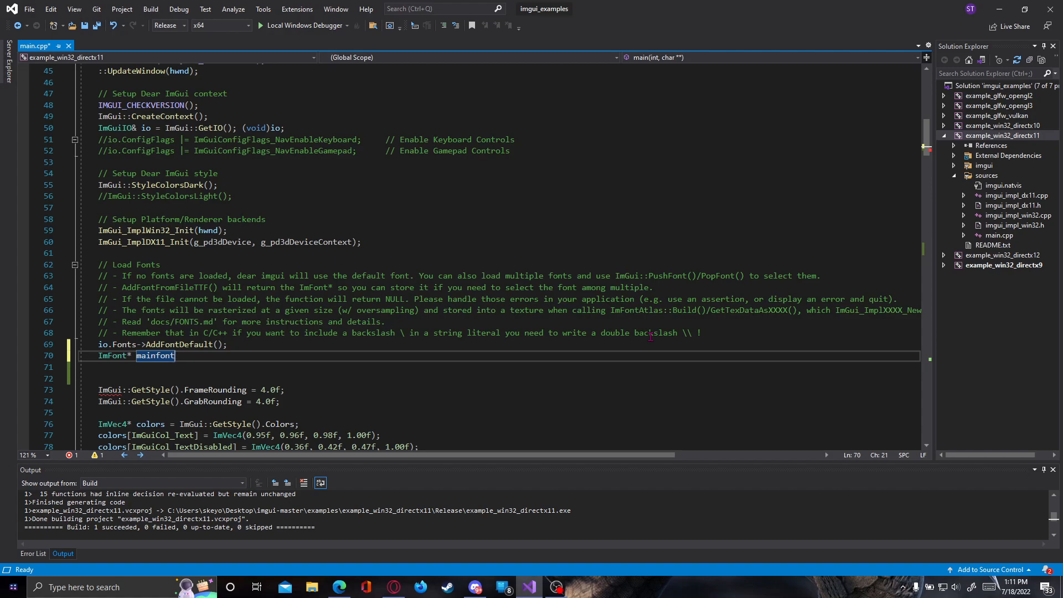
{"action": "type", "text": "= i"}
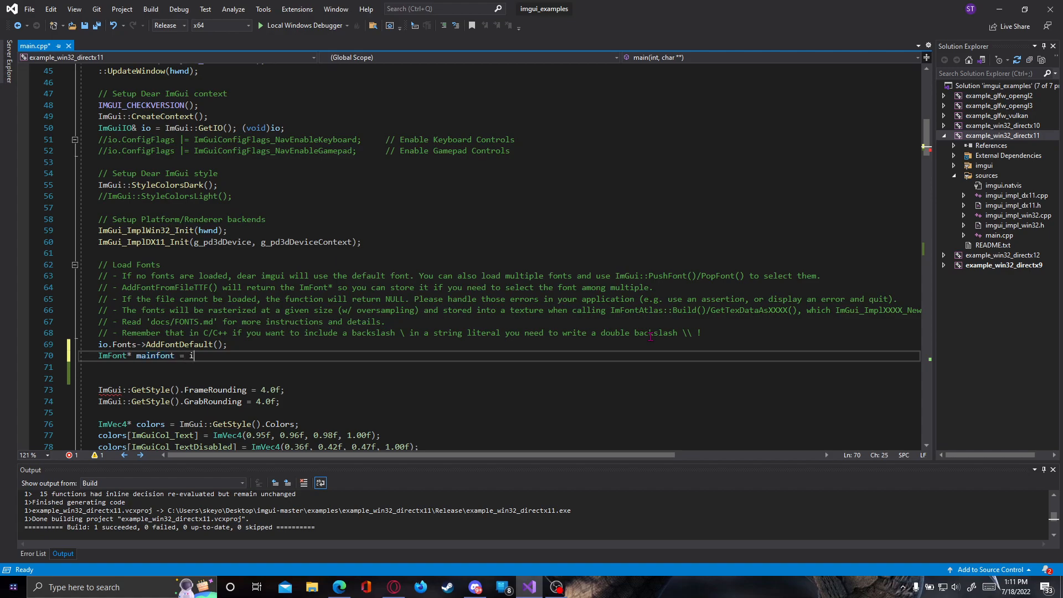
{"action": "type", "text": "o.Font"}
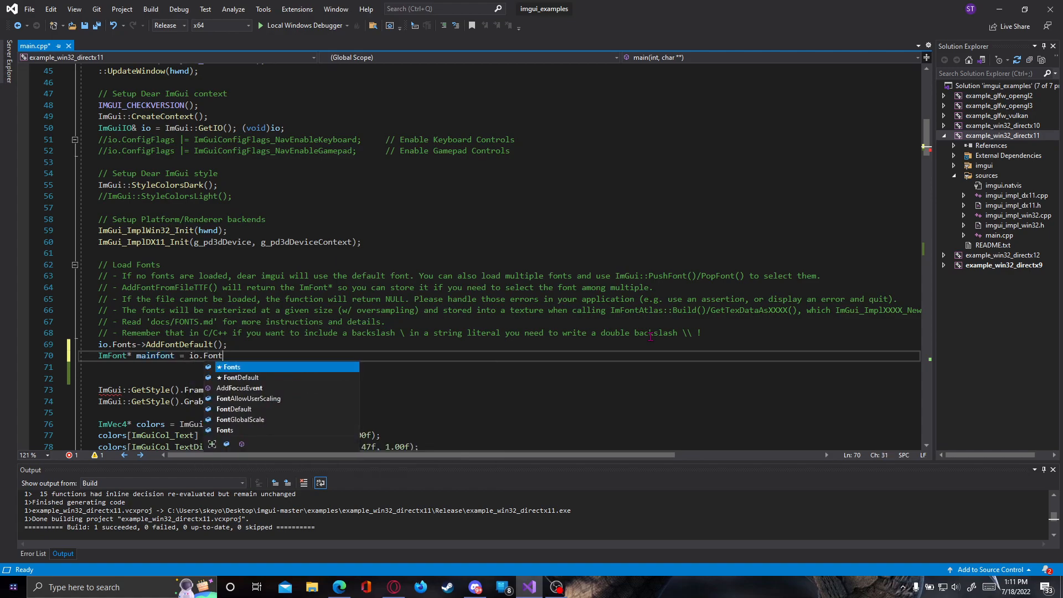
{"action": "type", "text": "s-"}
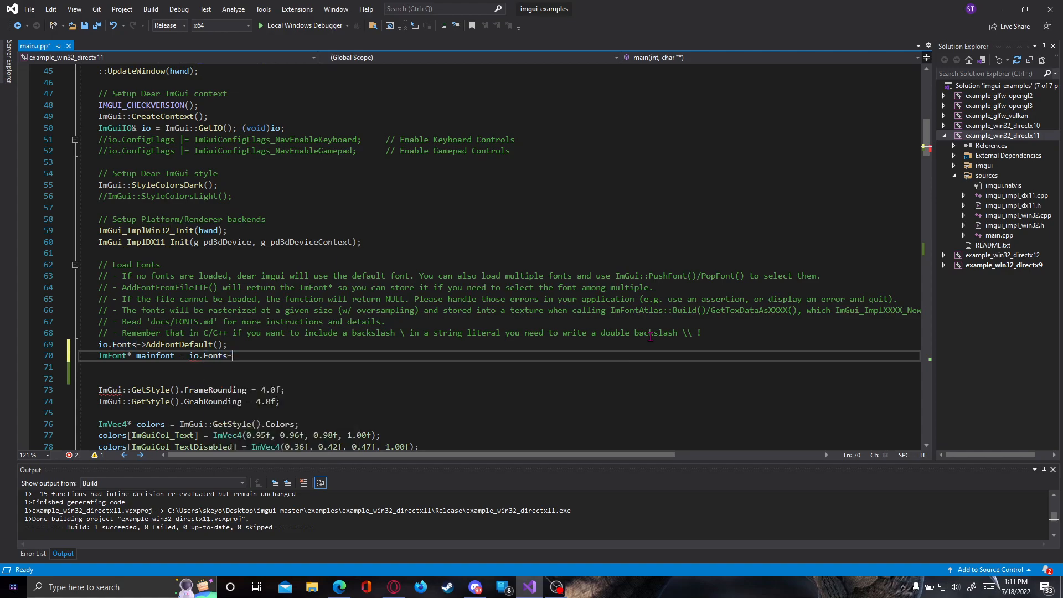
{"action": "type", "text": "Add"}
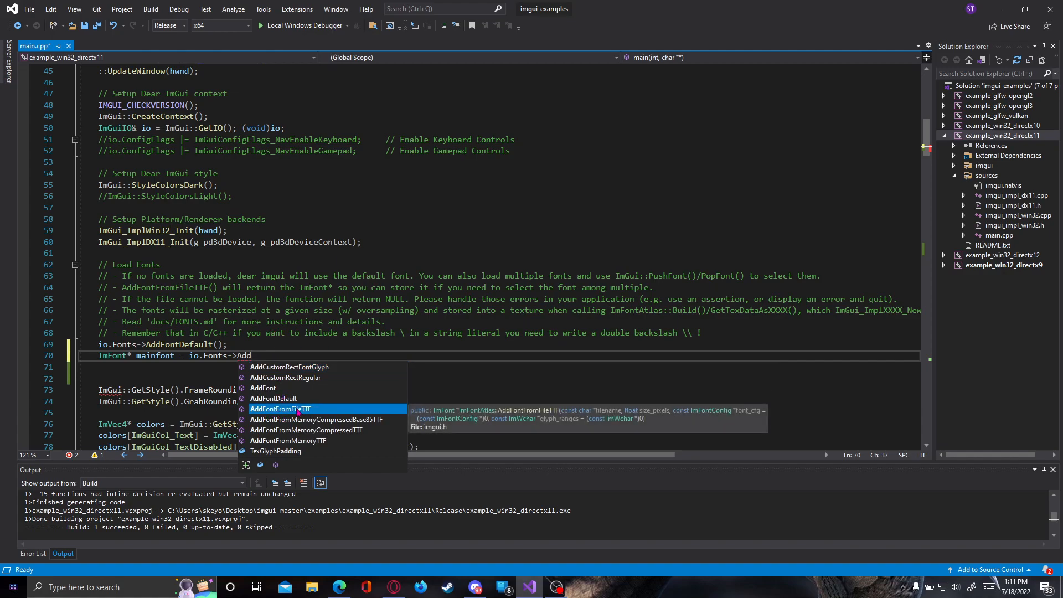
{"action": "mouse_move", "coordinate": [327, 441]}
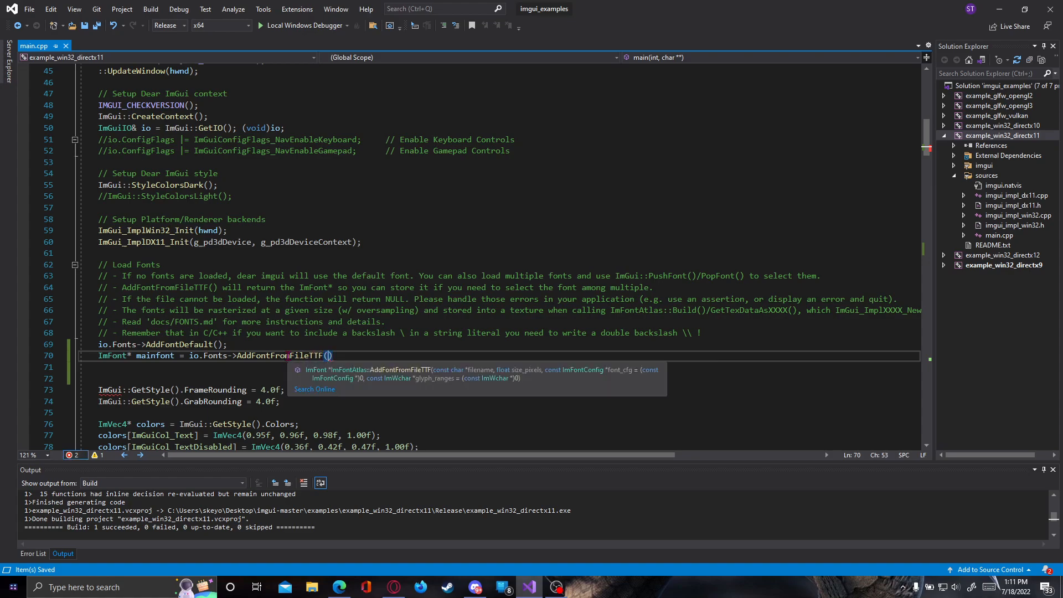
{"action": "type", "text": "\"\""}
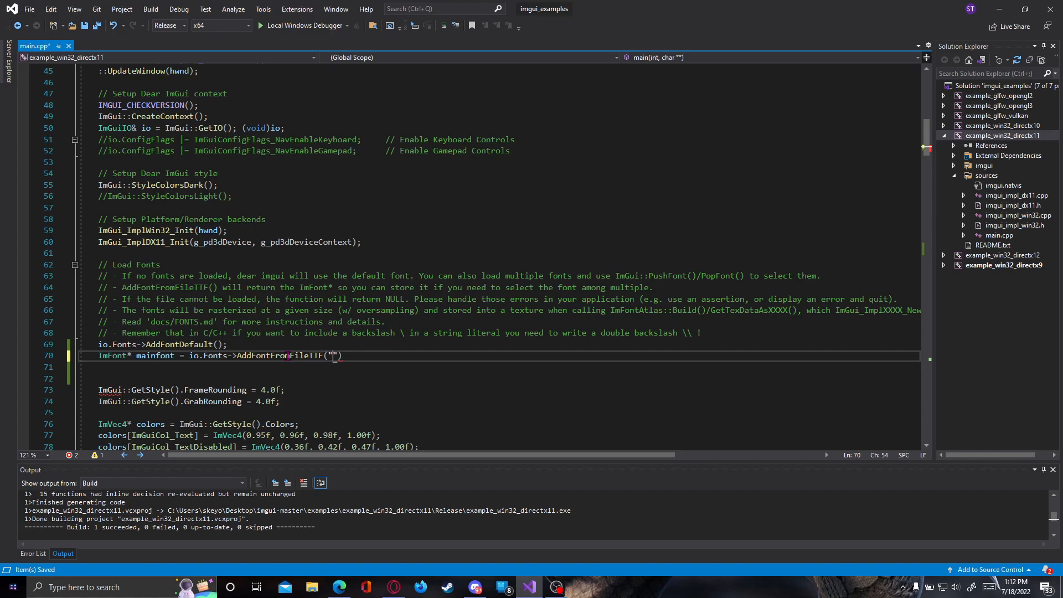
- Pass C:\\Windows\\Fonts\\Arial.ttf, 18.5f, NULL and Japanese glyph ranges as arguments
{"action": "type", "text": "C:"}
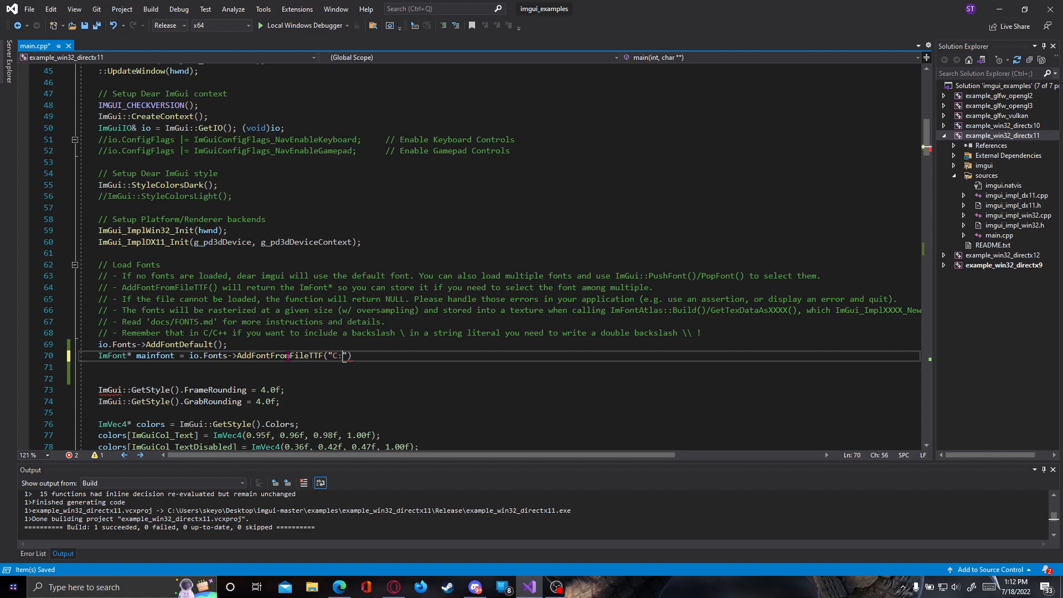
{"action": "type", "text": "\\\\"}
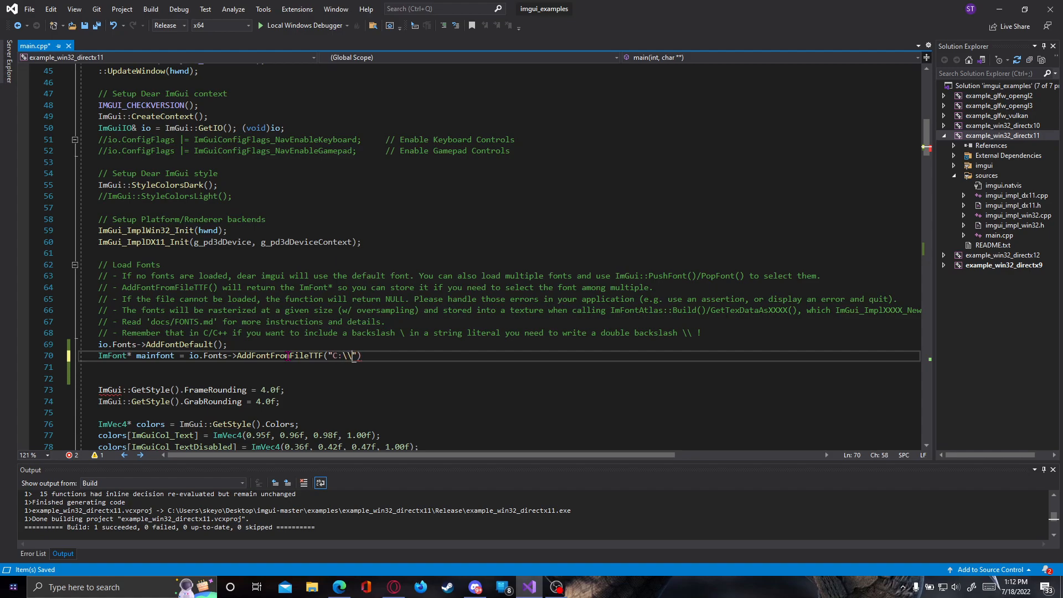
{"action": "type", "text": "Windows\\"}
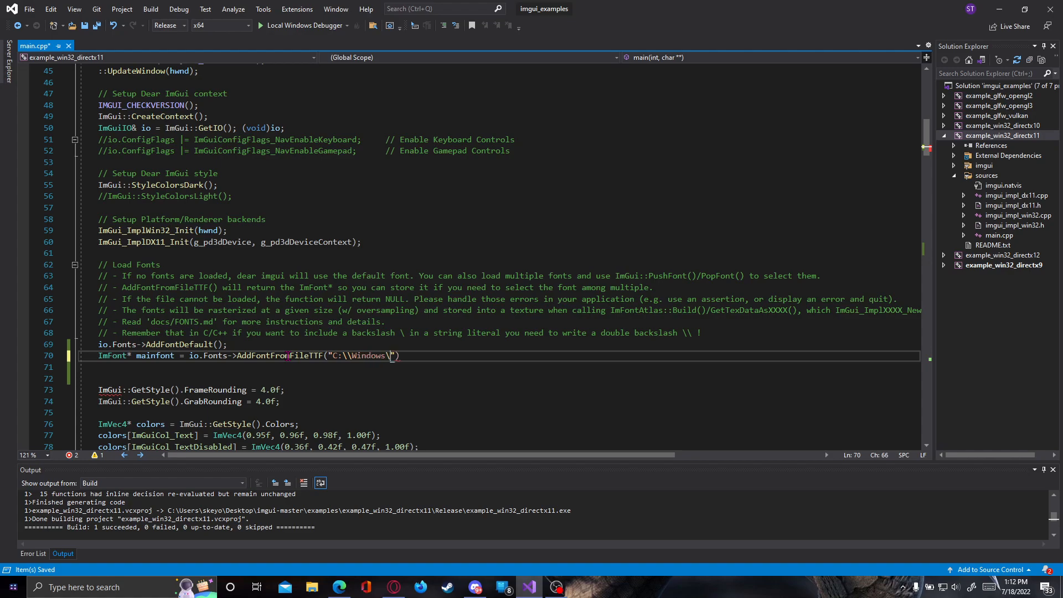
{"action": "type", "text": "Fonts\""}
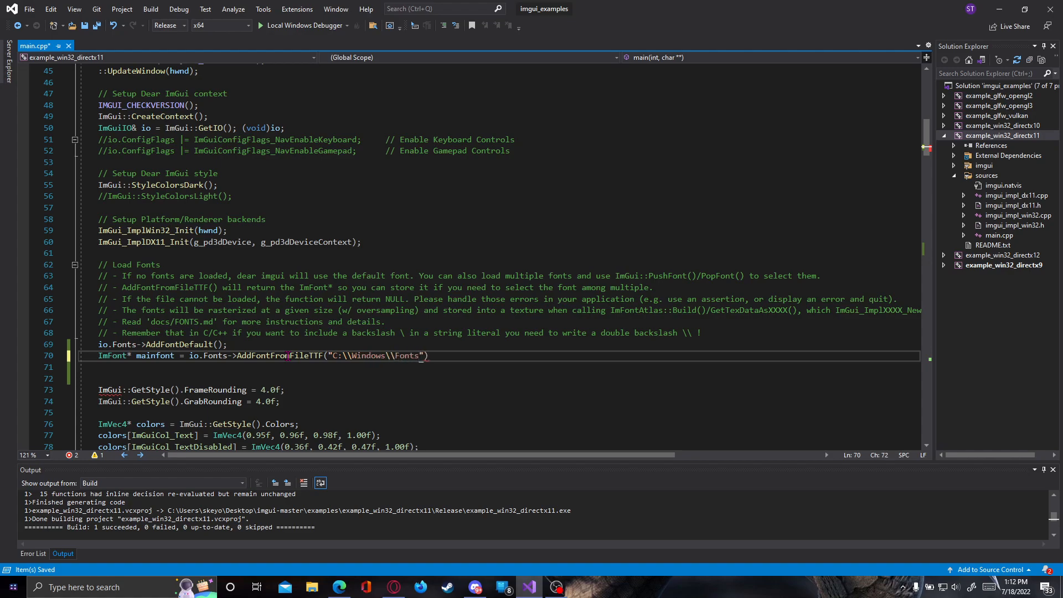
{"action": "type", "text": "\\\\Arial"}
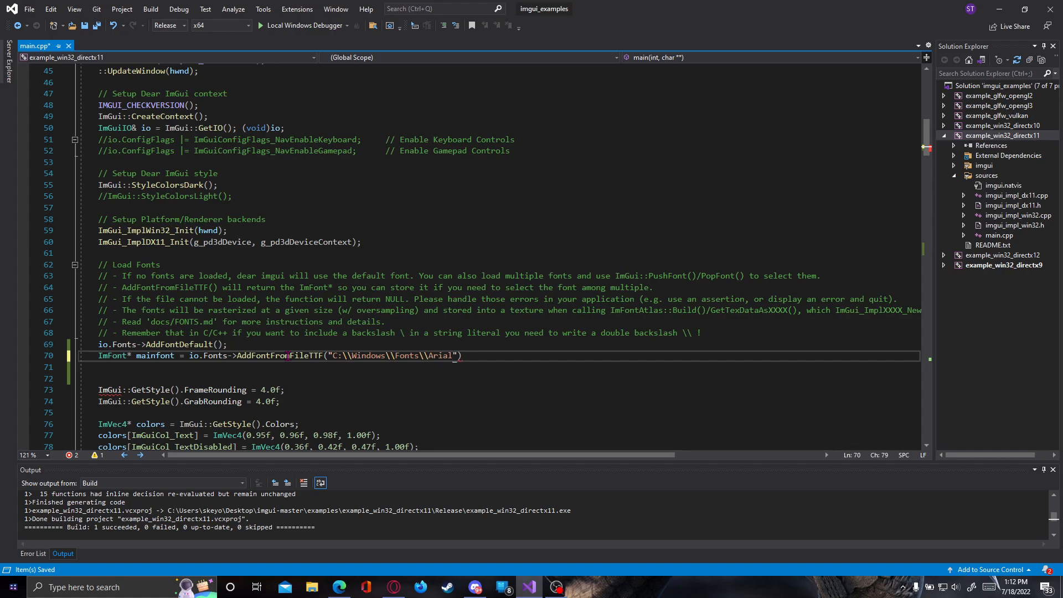
{"action": "type", "text": ".ttf"}
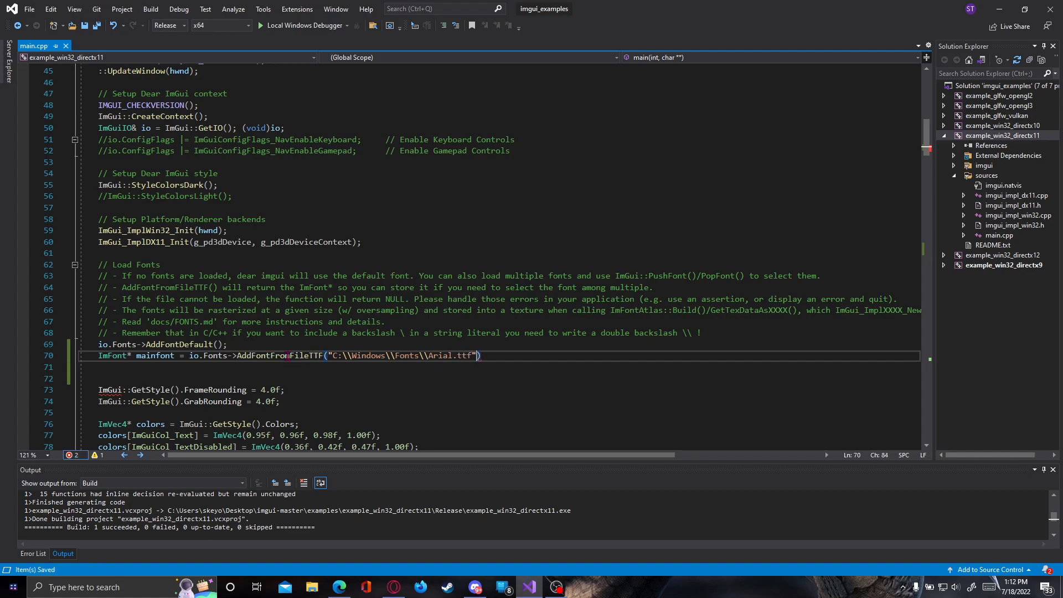
{"action": "type", "text": ","}
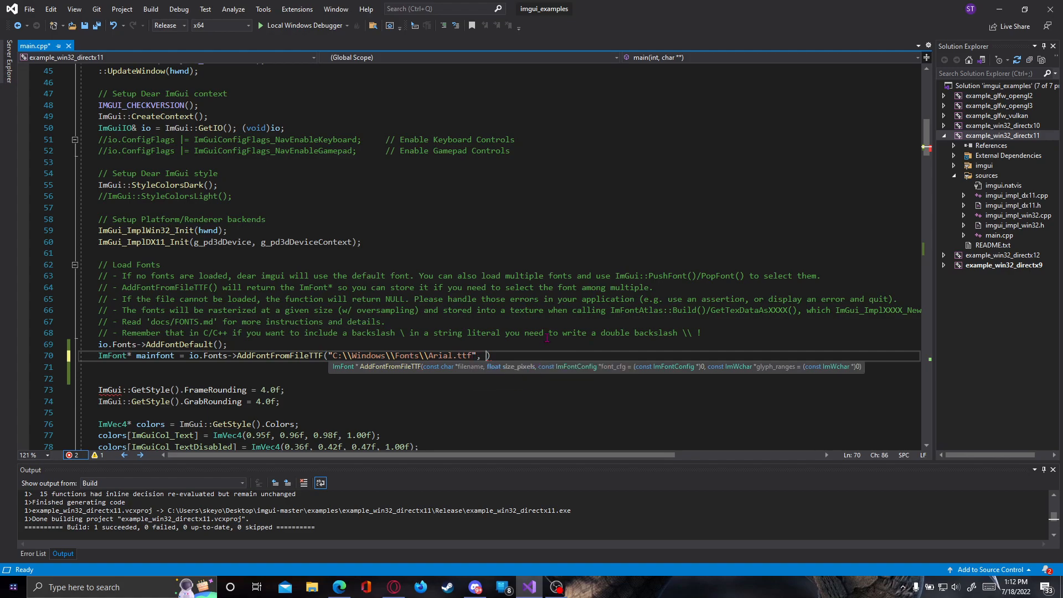
{"action": "type", "text": "18.5f"}
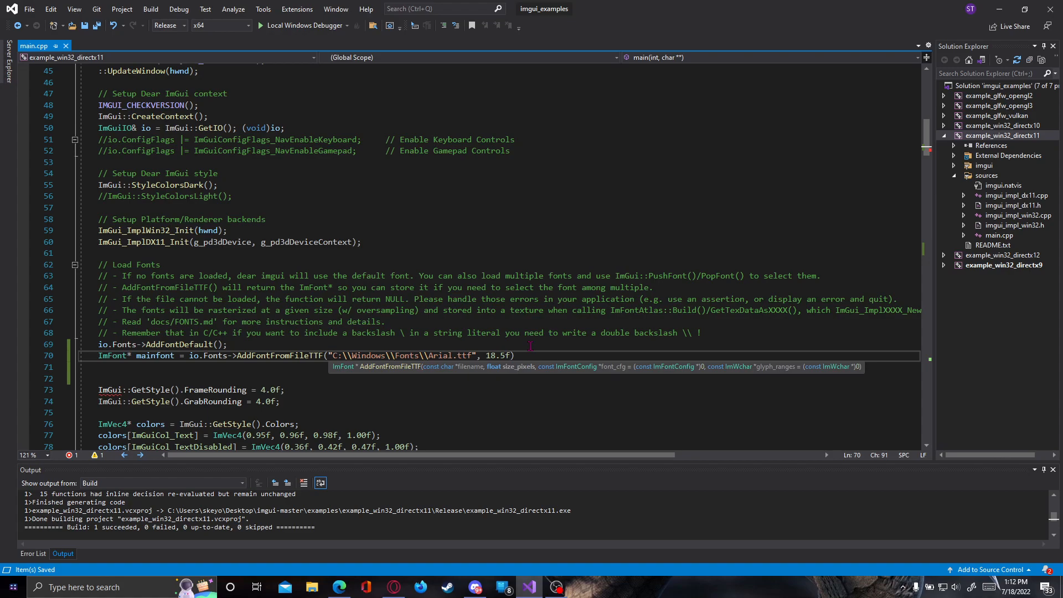
{"action": "type", "text": ";"}
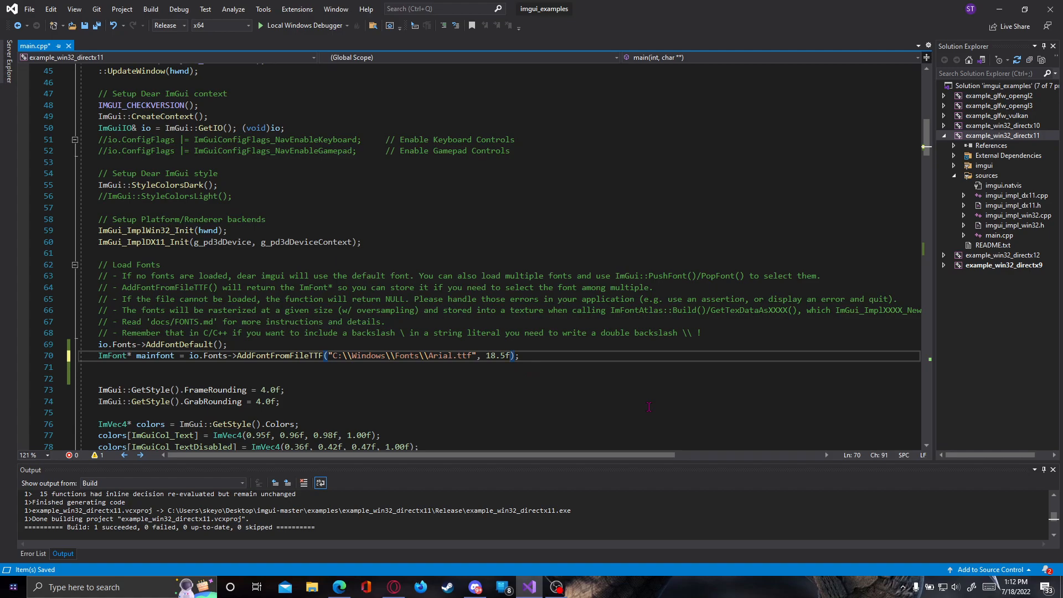
{"action": "type", "text": ", NULL"}
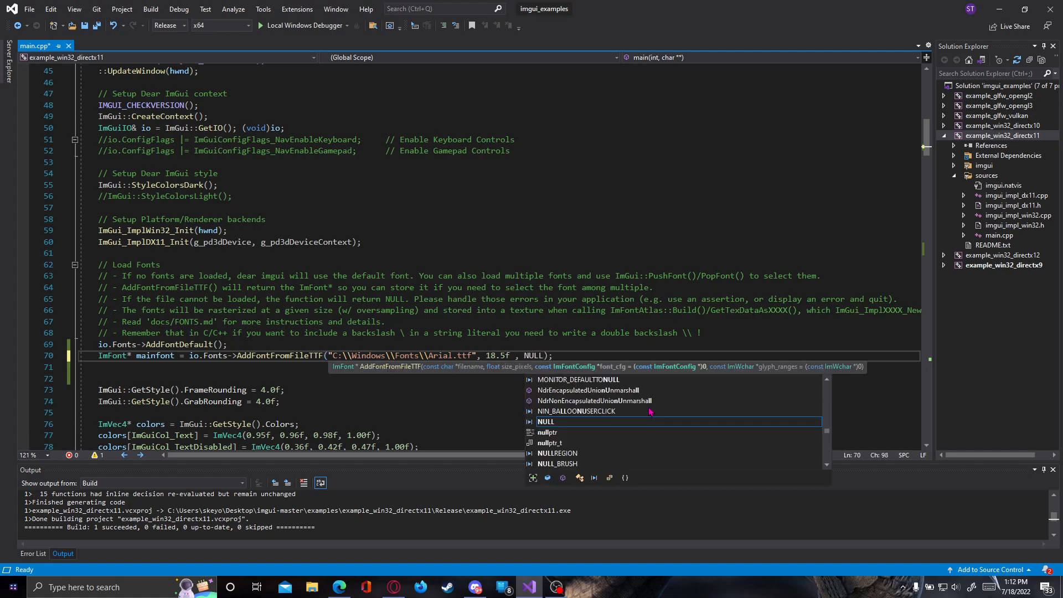
{"action": "type", "text": ", io.Fo"}
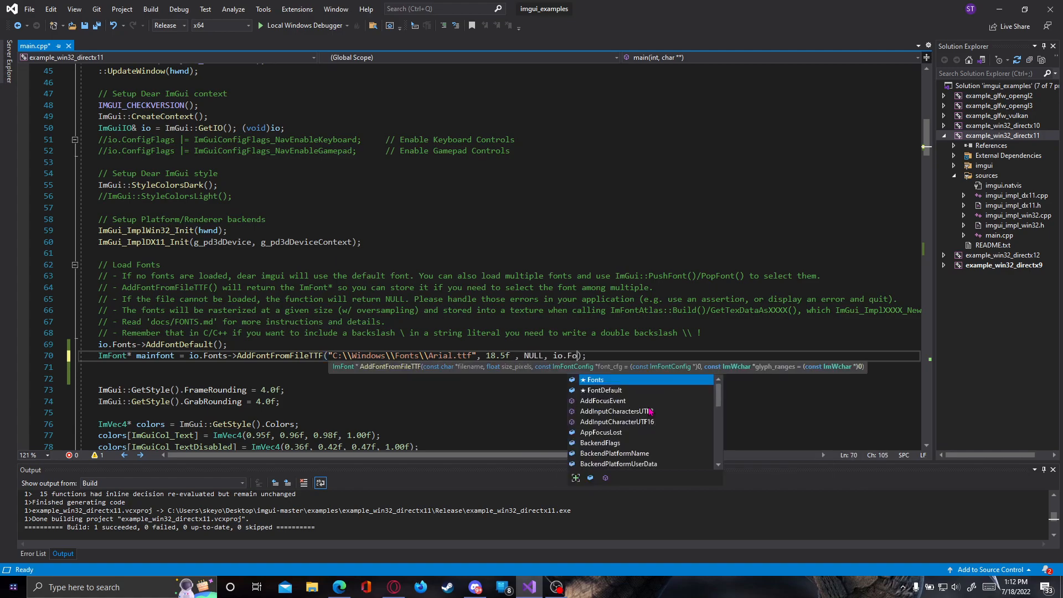
{"action": "type", "text": "->GetGy"}
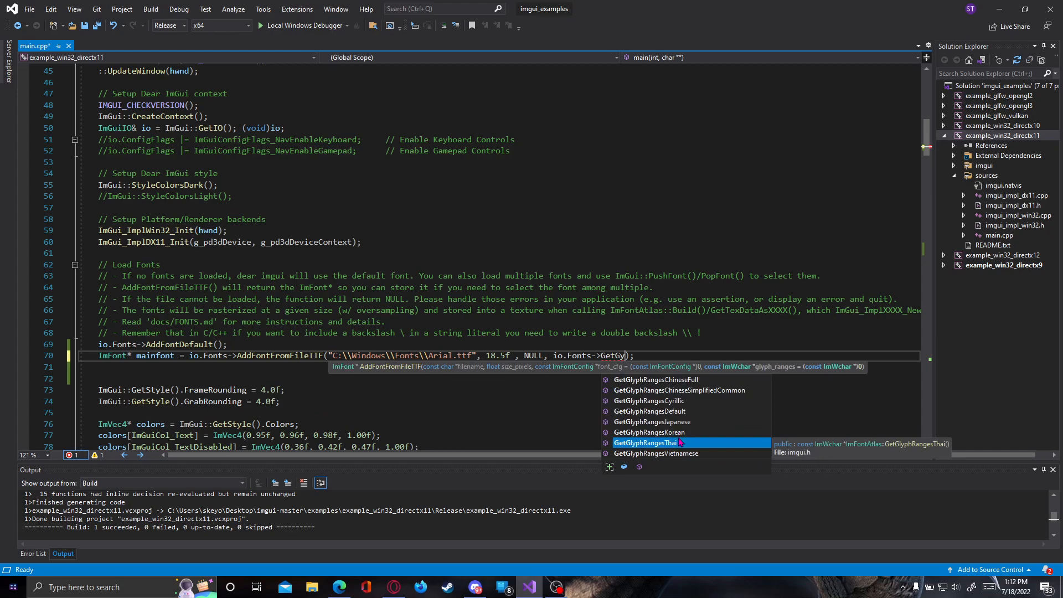
{"action": "mouse_move", "coordinate": [676, 434]}
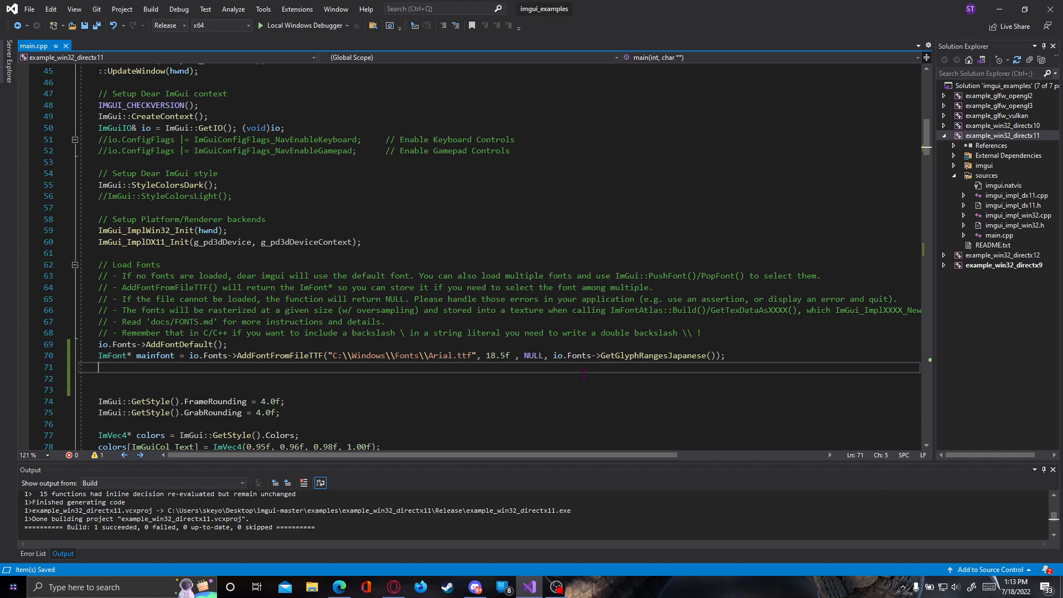
{"action": "type", "text": "I"}
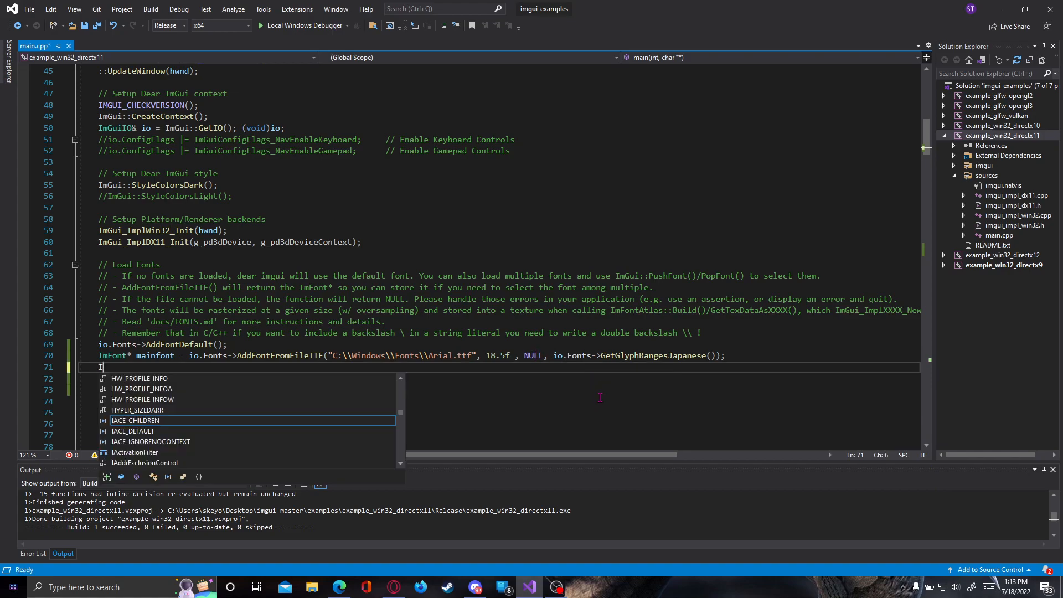
{"action": "type", "text": "M_ASSER"}
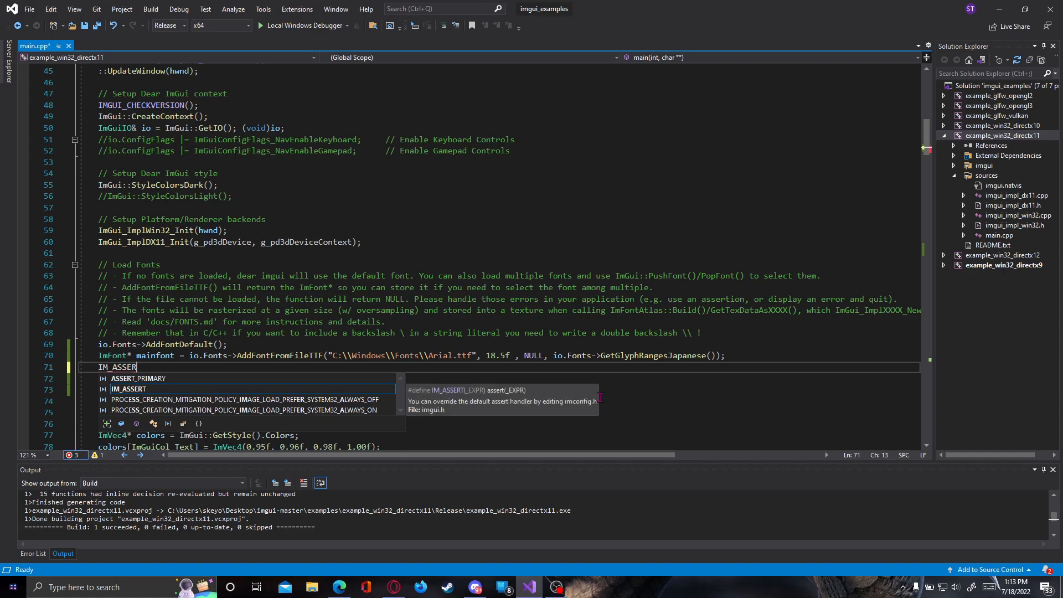
{"action": "type", "text": "()"}
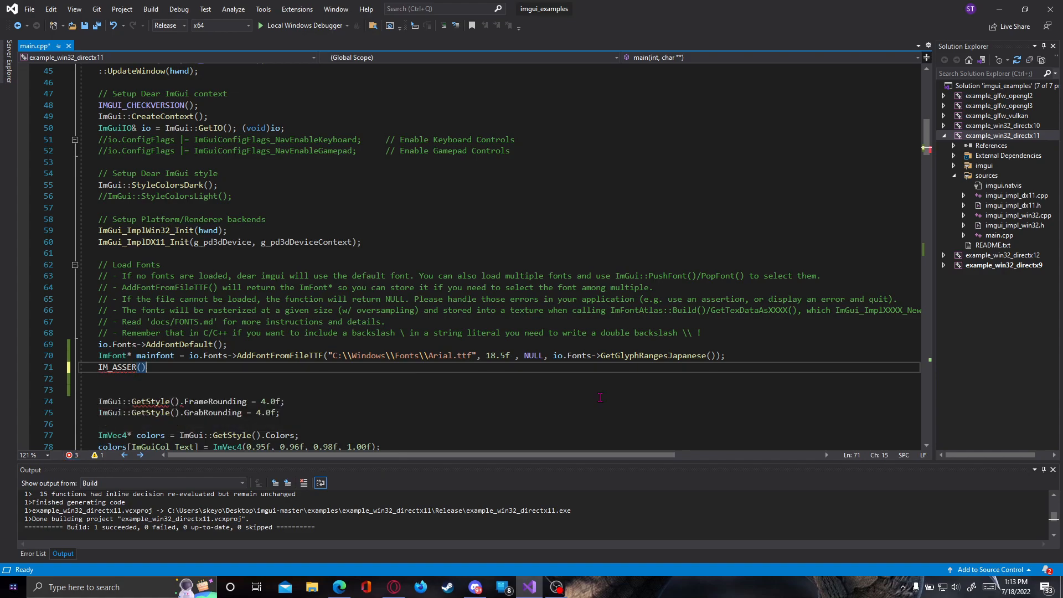
{"action": "type", "text": "TG"}
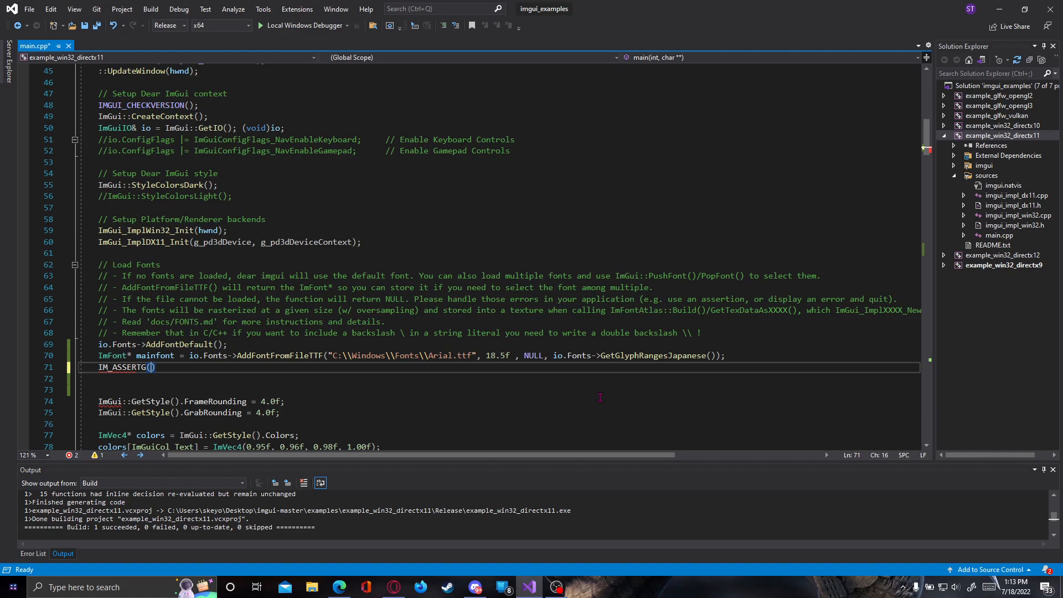
{"action": "type", "text": "mainfont"}
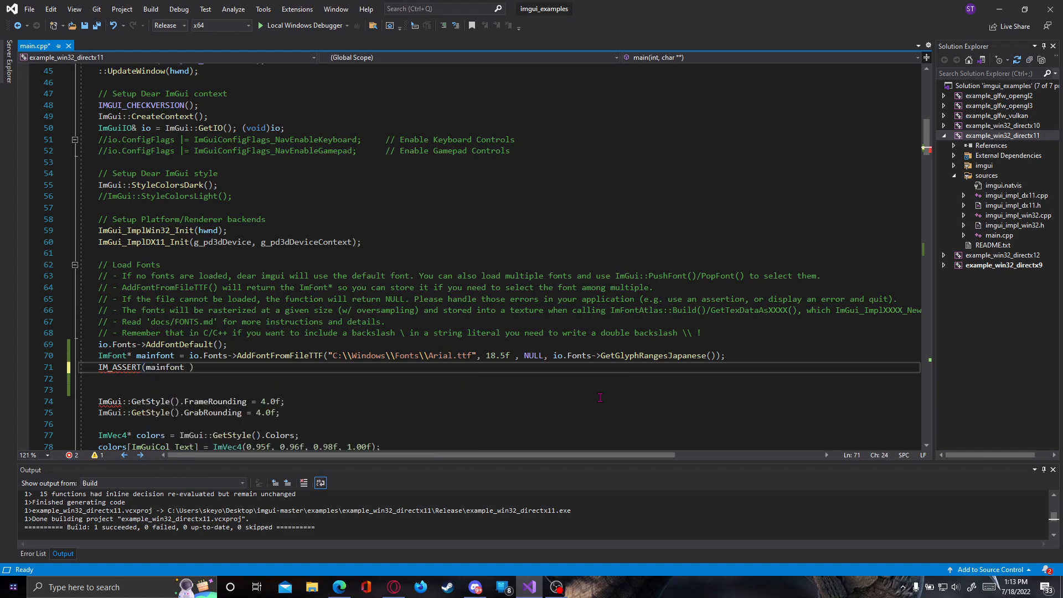
{"action": "type", "text": "!= NULL"}
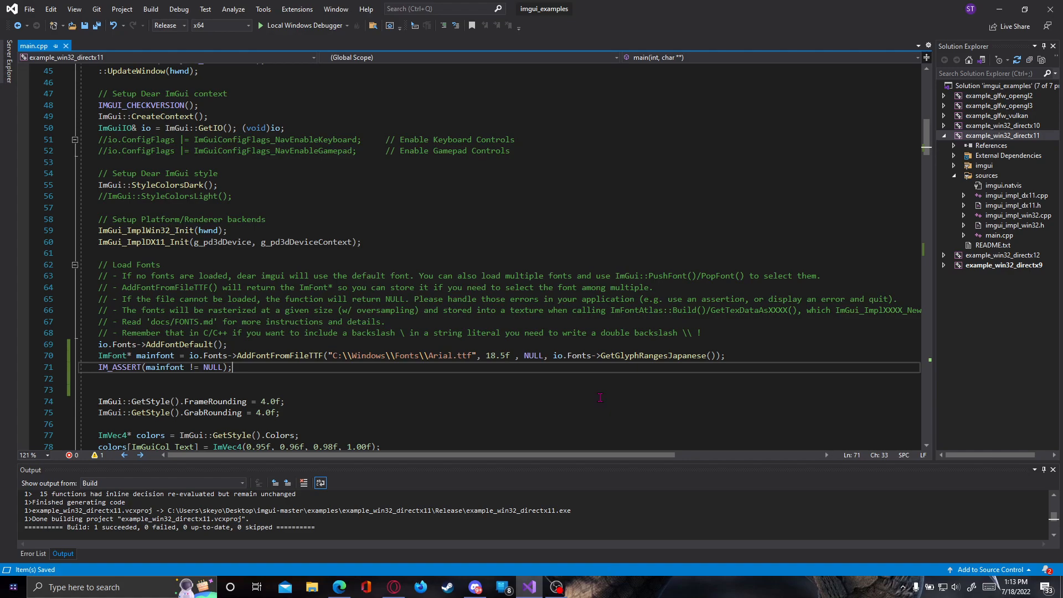
- Scroll down to the ImGui::Begin("Test") login window block in the main loop
{"action": "scroll", "scroll_direction": "down", "scroll_amount": 3}
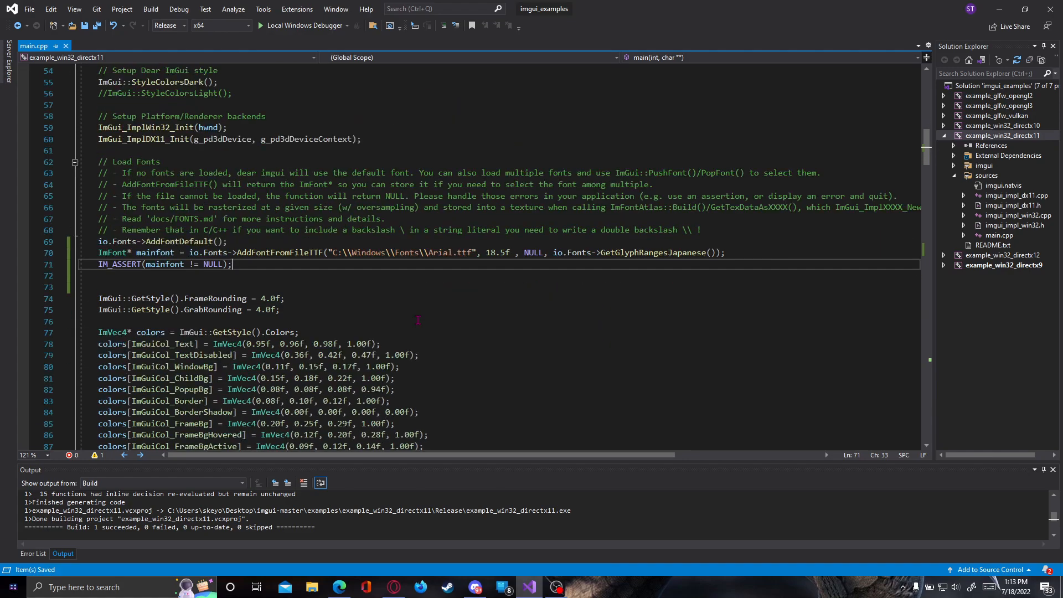
{"action": "mouse_move", "coordinate": [162, 264]}
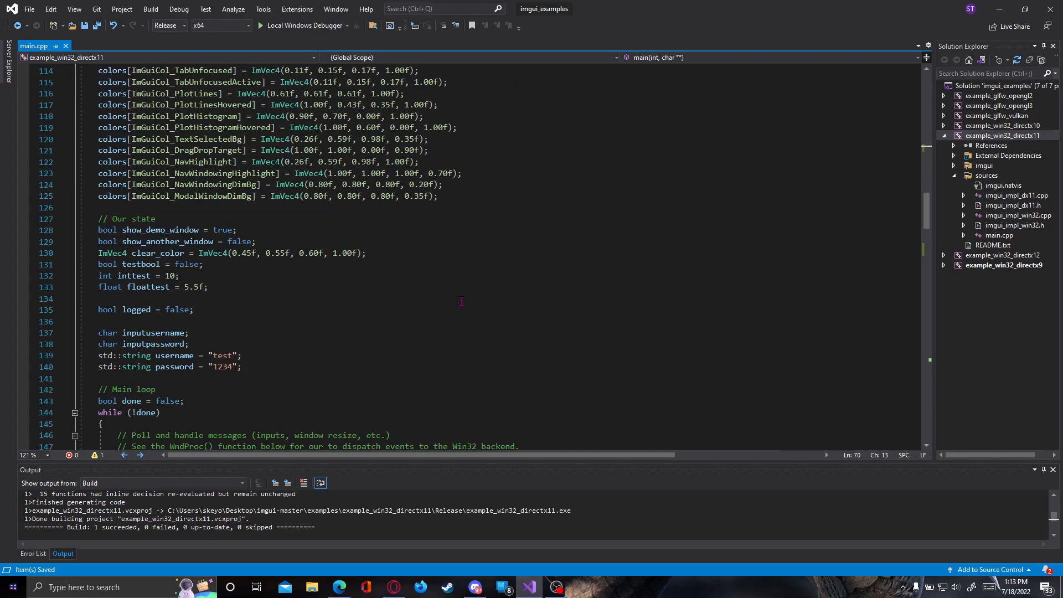
{"action": "scroll", "scroll_direction": "down", "scroll_amount": 3}
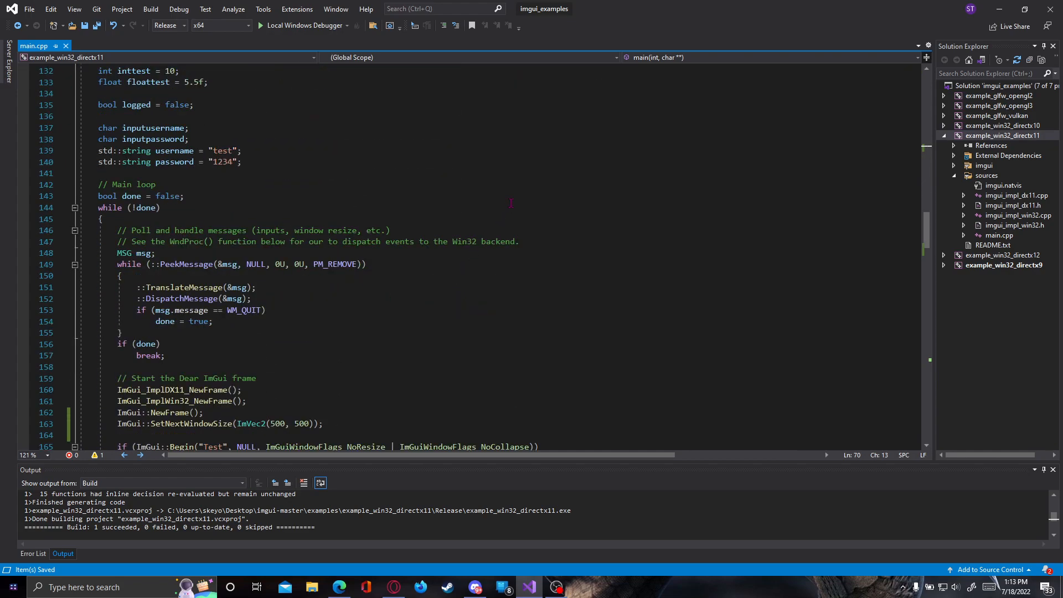
{"action": "scroll", "scroll_direction": "down", "scroll_amount": 3}
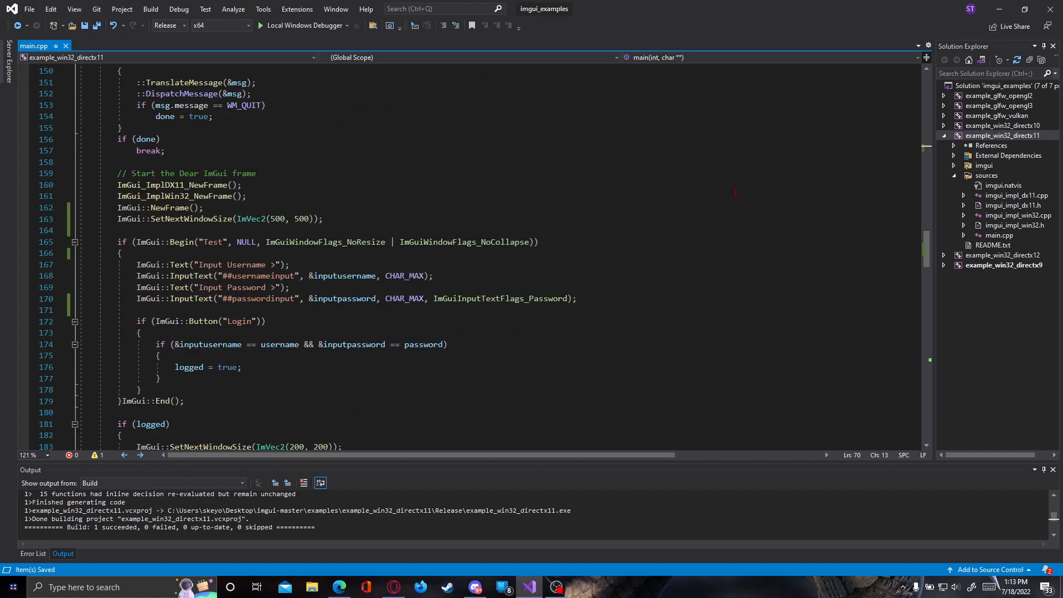
{"action": "mouse_move", "coordinate": [425, 181]}
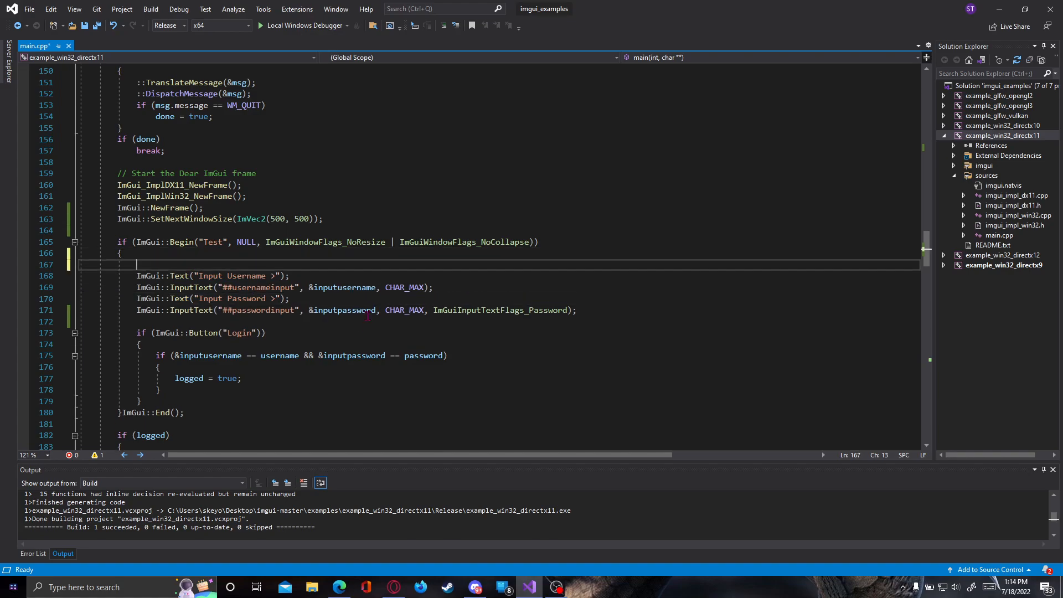
- Insert ImGui::PushFont(mainfont); above the username label
{"action": "type", "text": "ImGui:"}
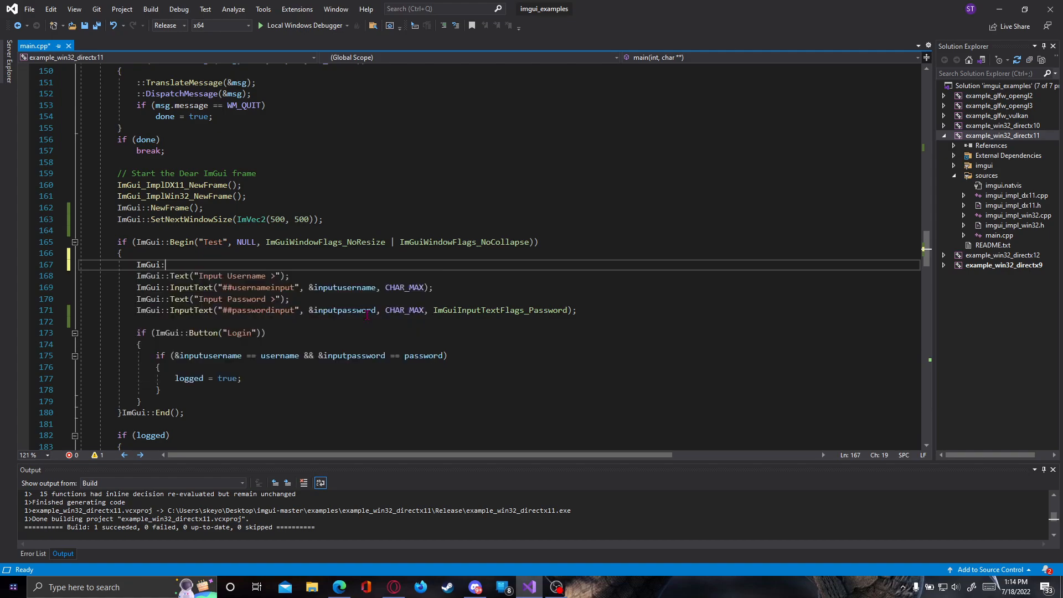
{"action": "type", "text": "PushFont("}
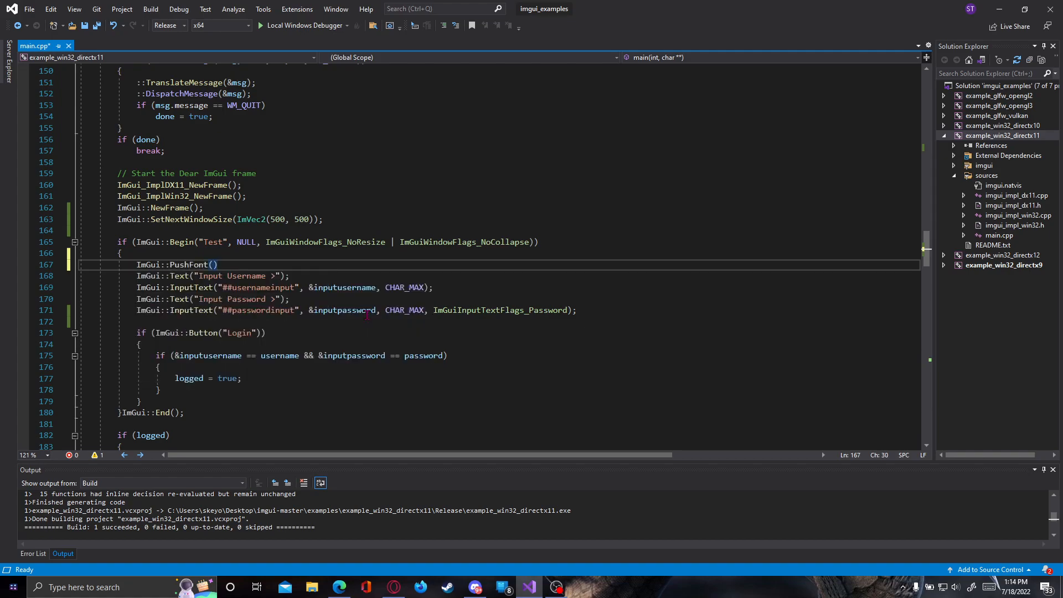
{"action": "type", "text": "mainfont"}
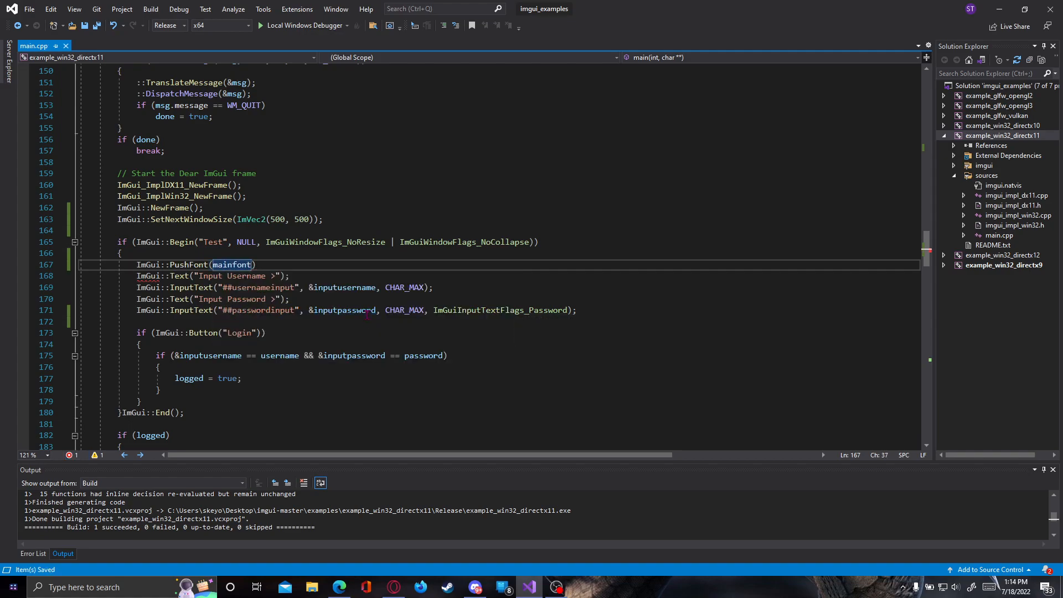
{"action": "type", "text": ";"}
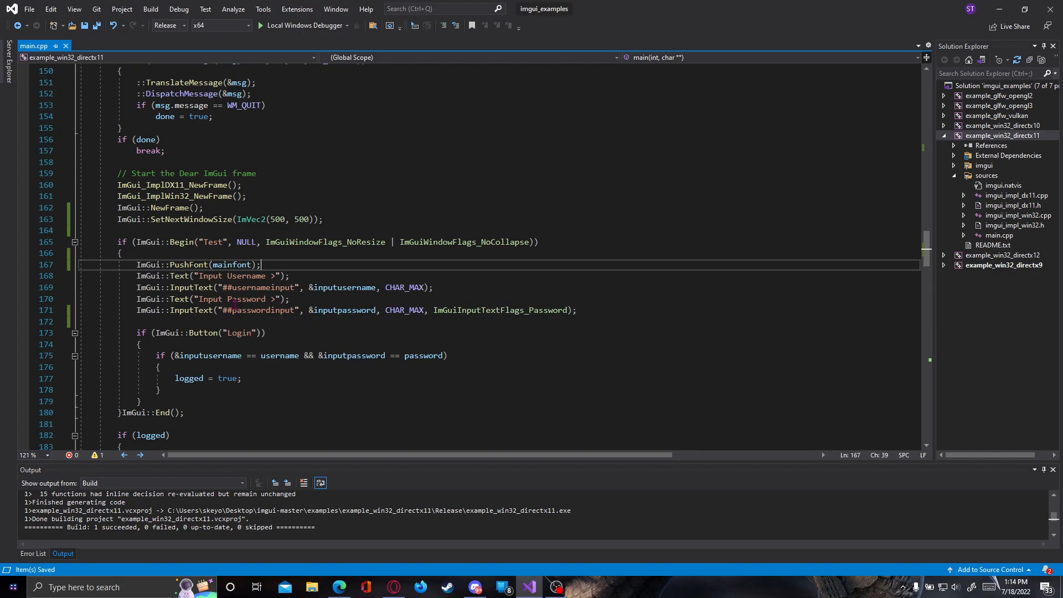
- Add ImGui::PopFont(); on a new line after the password input
{"action": "left_click", "coordinate": [576, 311]}
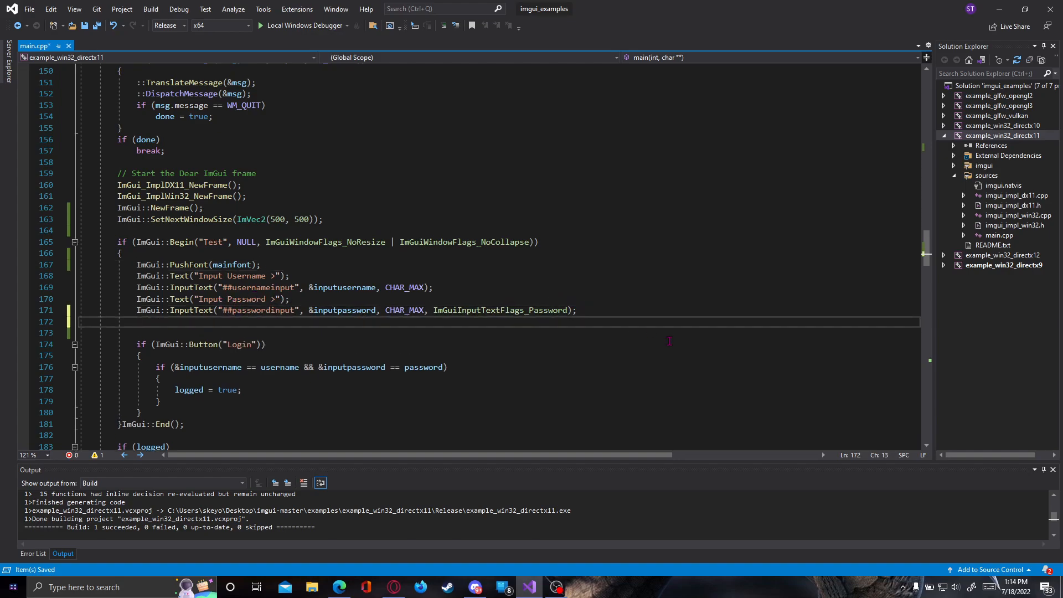
{"action": "type", "text": "ImGui::P"}
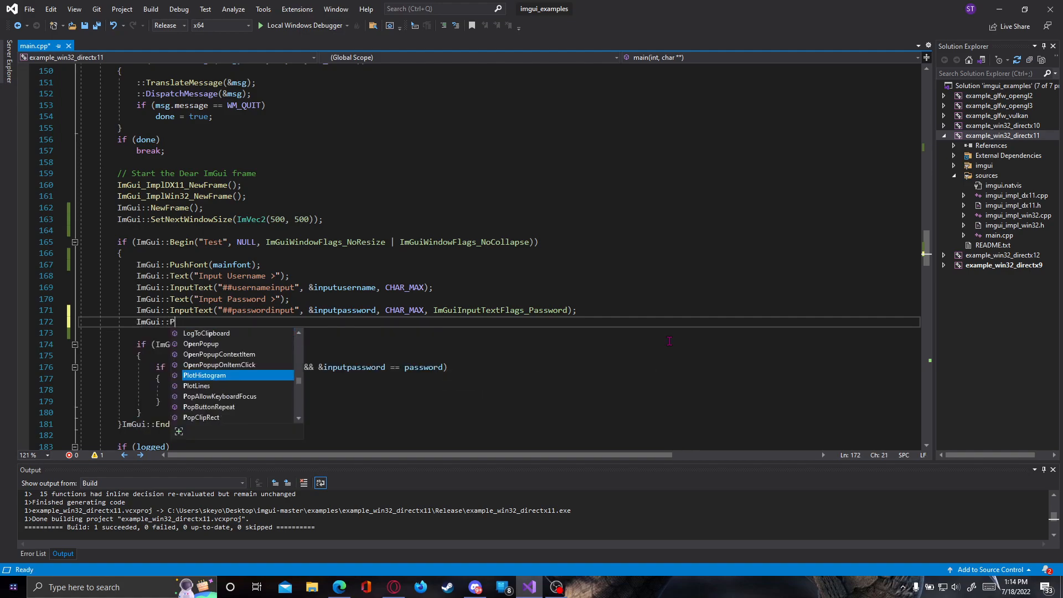
{"action": "type", "text": "opFont();"}
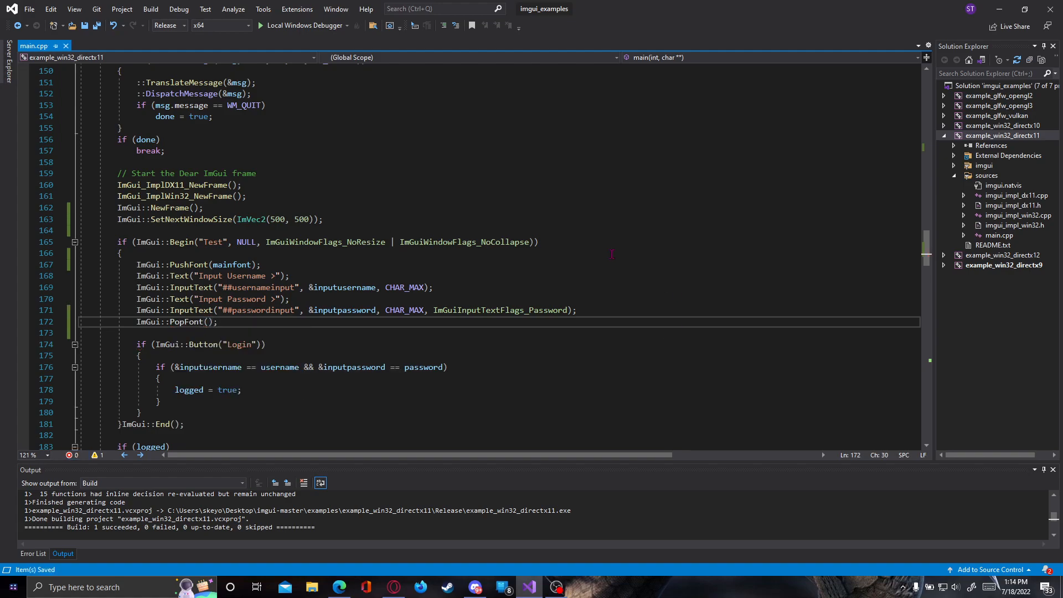
- Build the example project and open File Explorer at the pasted Release folder path
{"action": "right_click", "coordinate": [1003, 135]}
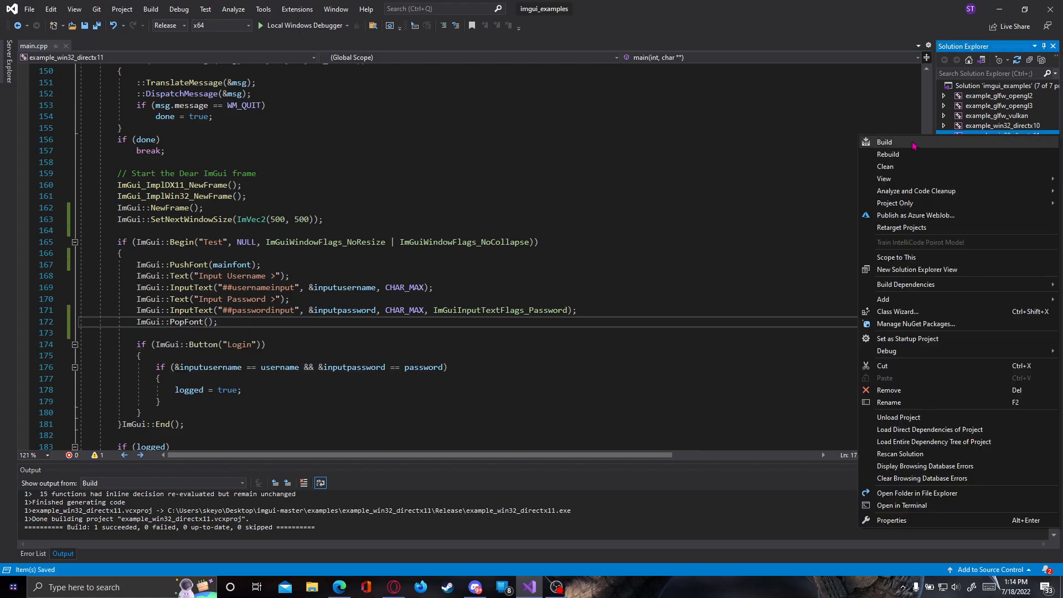
{"action": "left_click", "coordinate": [885, 142]}
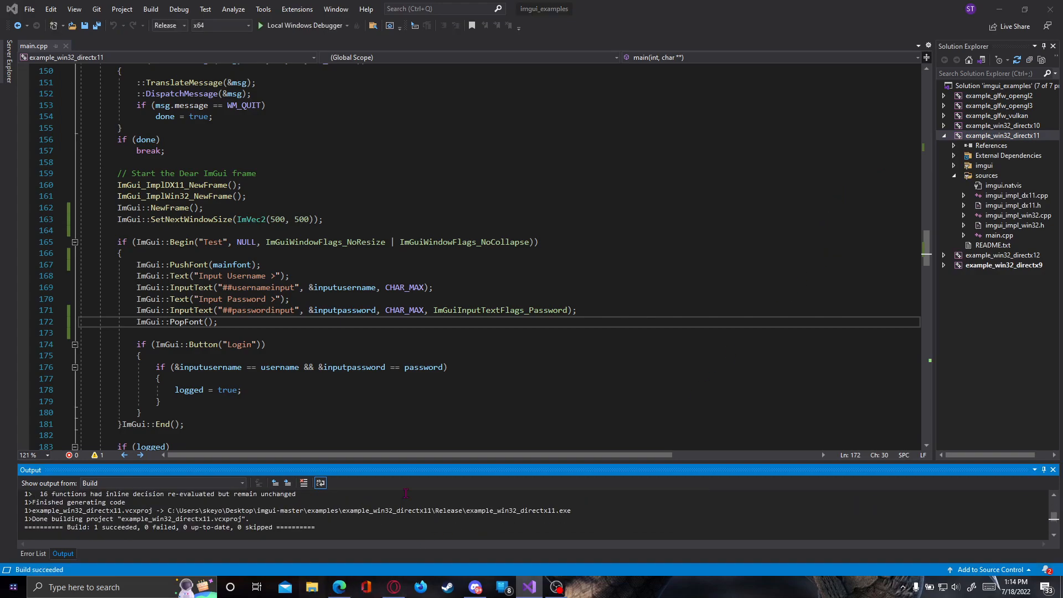
{"action": "left_click", "coordinate": [312, 588]}
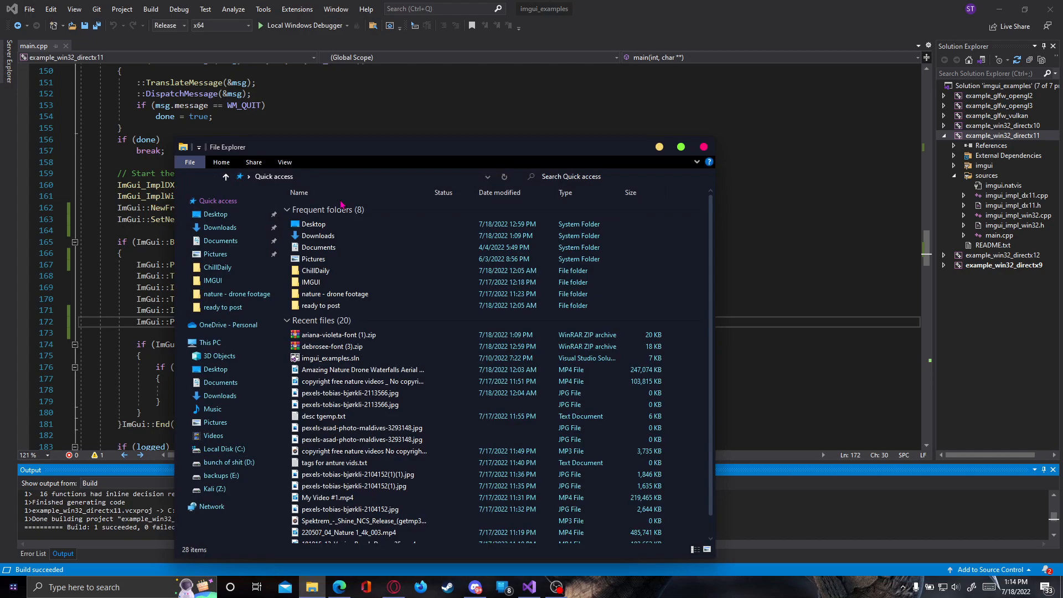
{"action": "mouse_move", "coordinate": [342, 187]}
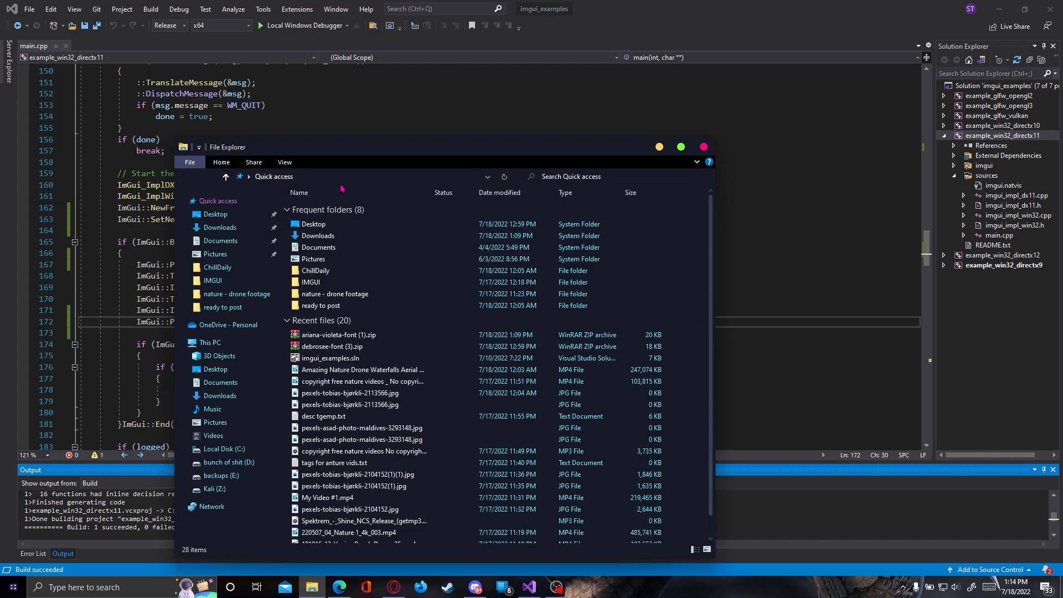
{"action": "left_click", "coordinate": [366, 177]}
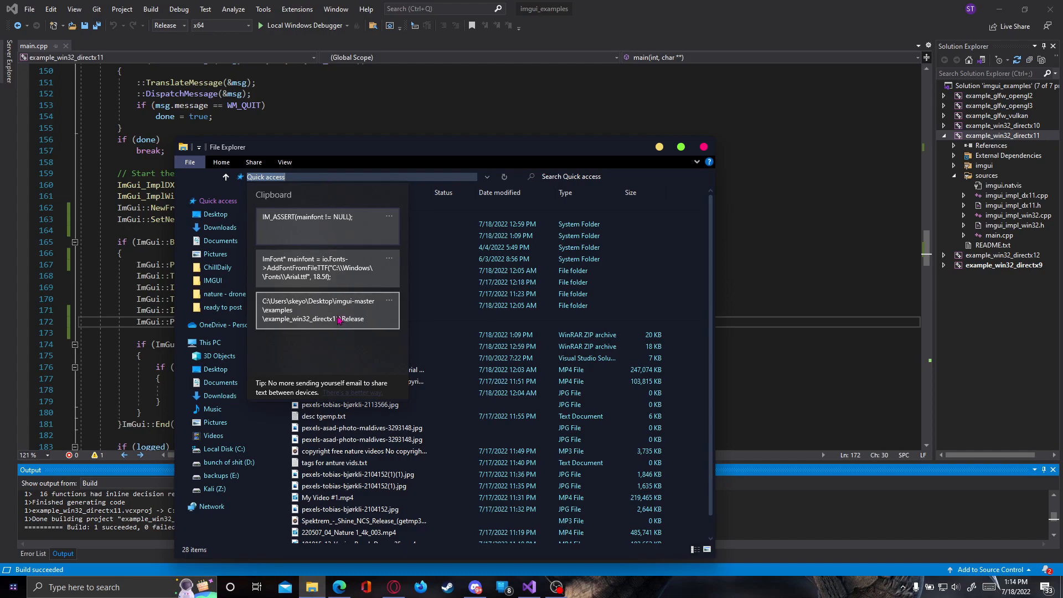
{"action": "left_click", "coordinate": [326, 310]}
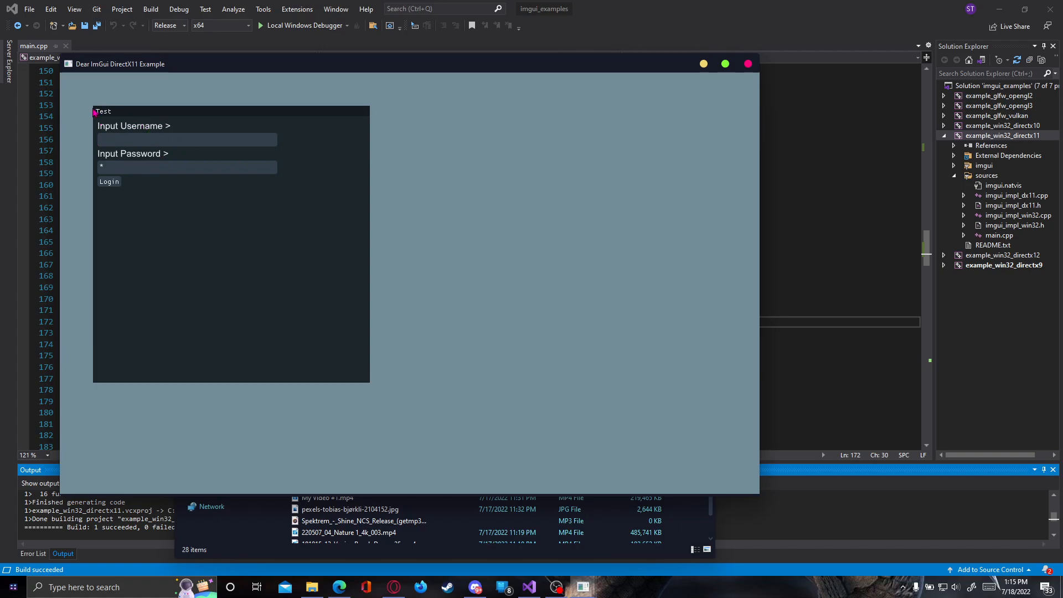
{"action": "mouse_move", "coordinate": [157, 270]}
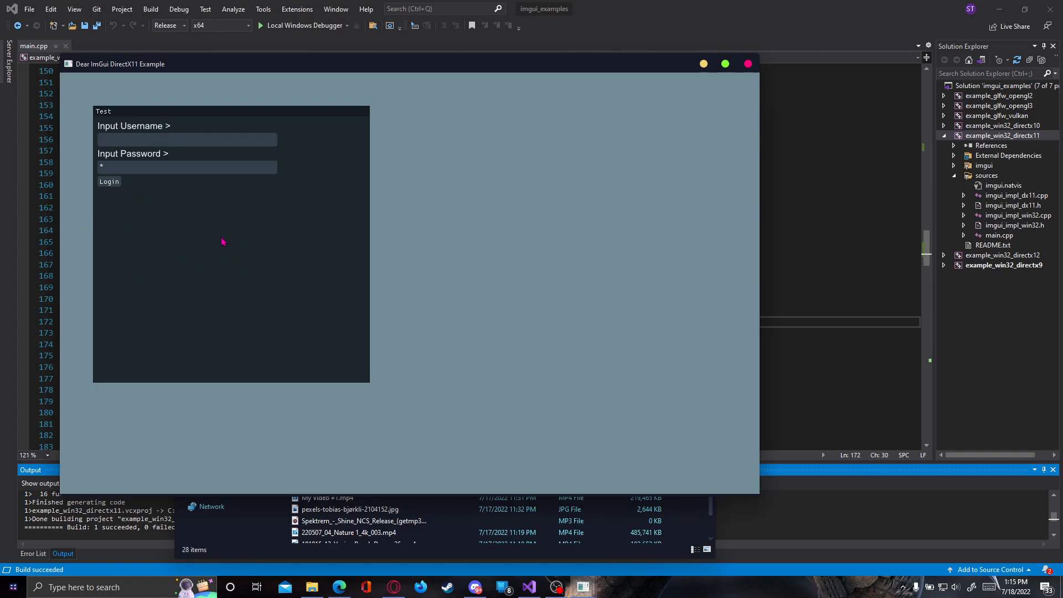
{"action": "mouse_move", "coordinate": [218, 250]}
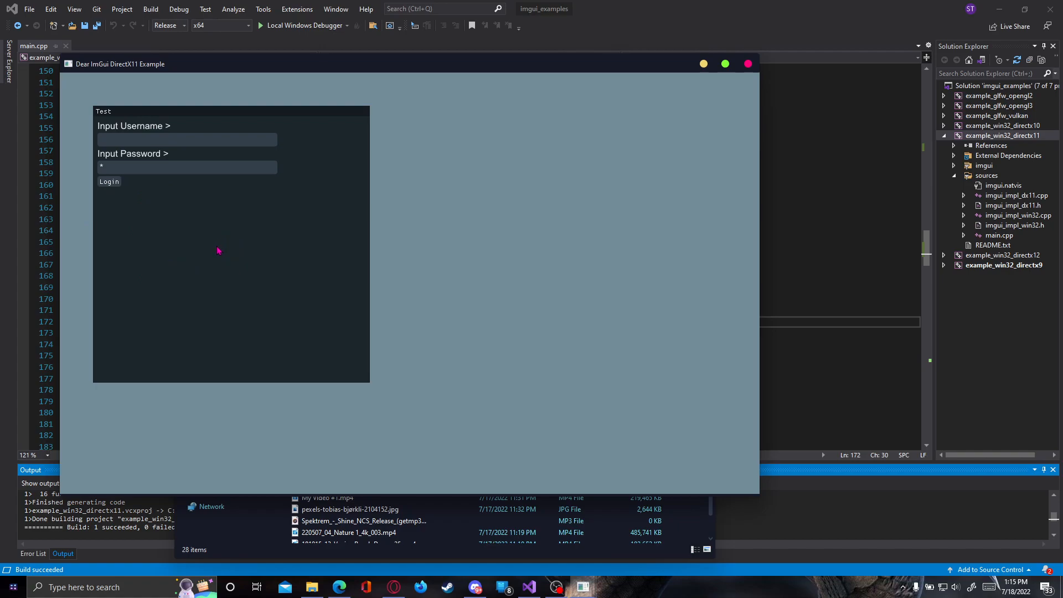
{"action": "mouse_move", "coordinate": [220, 258]}
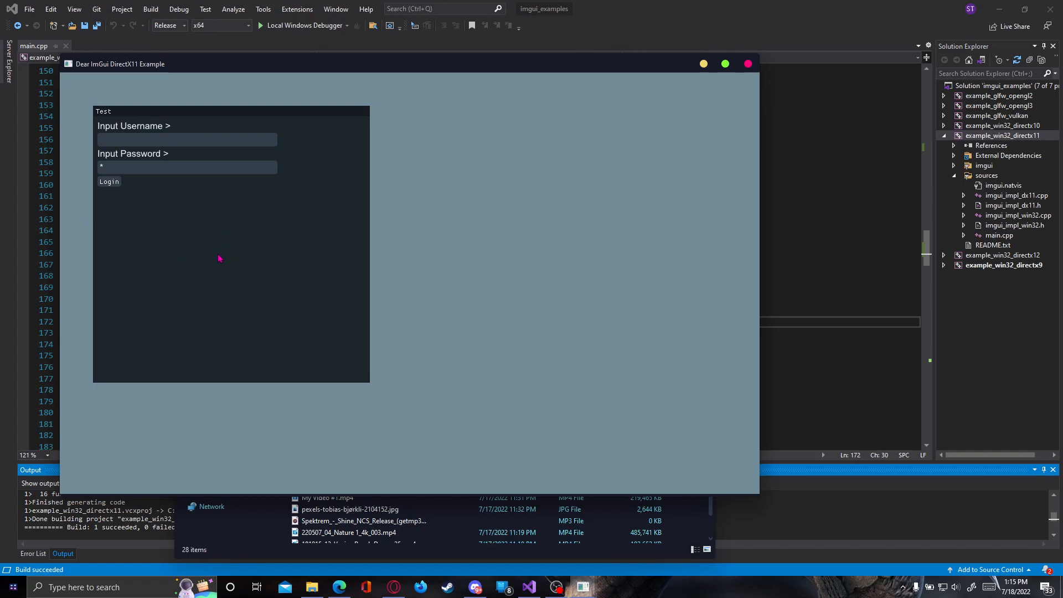
{"action": "mouse_move", "coordinate": [229, 249]}
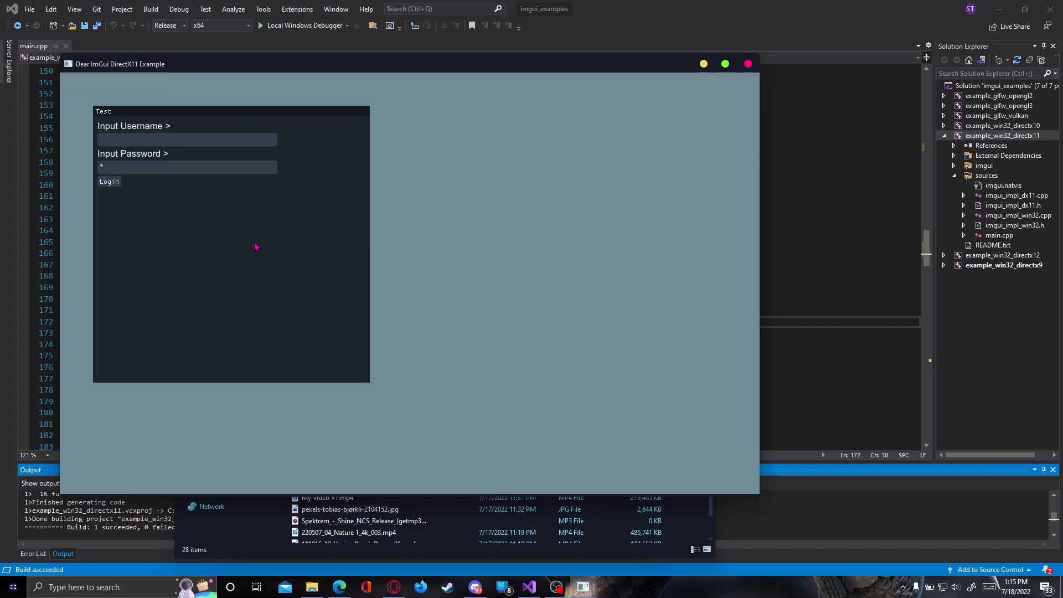
{"action": "mouse_move", "coordinate": [332, 222]}
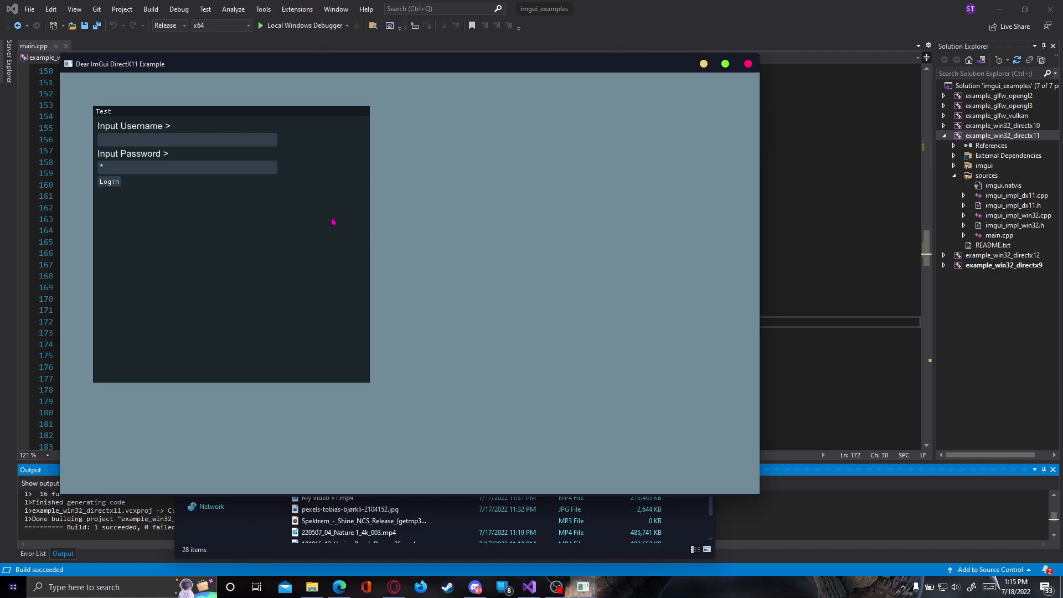